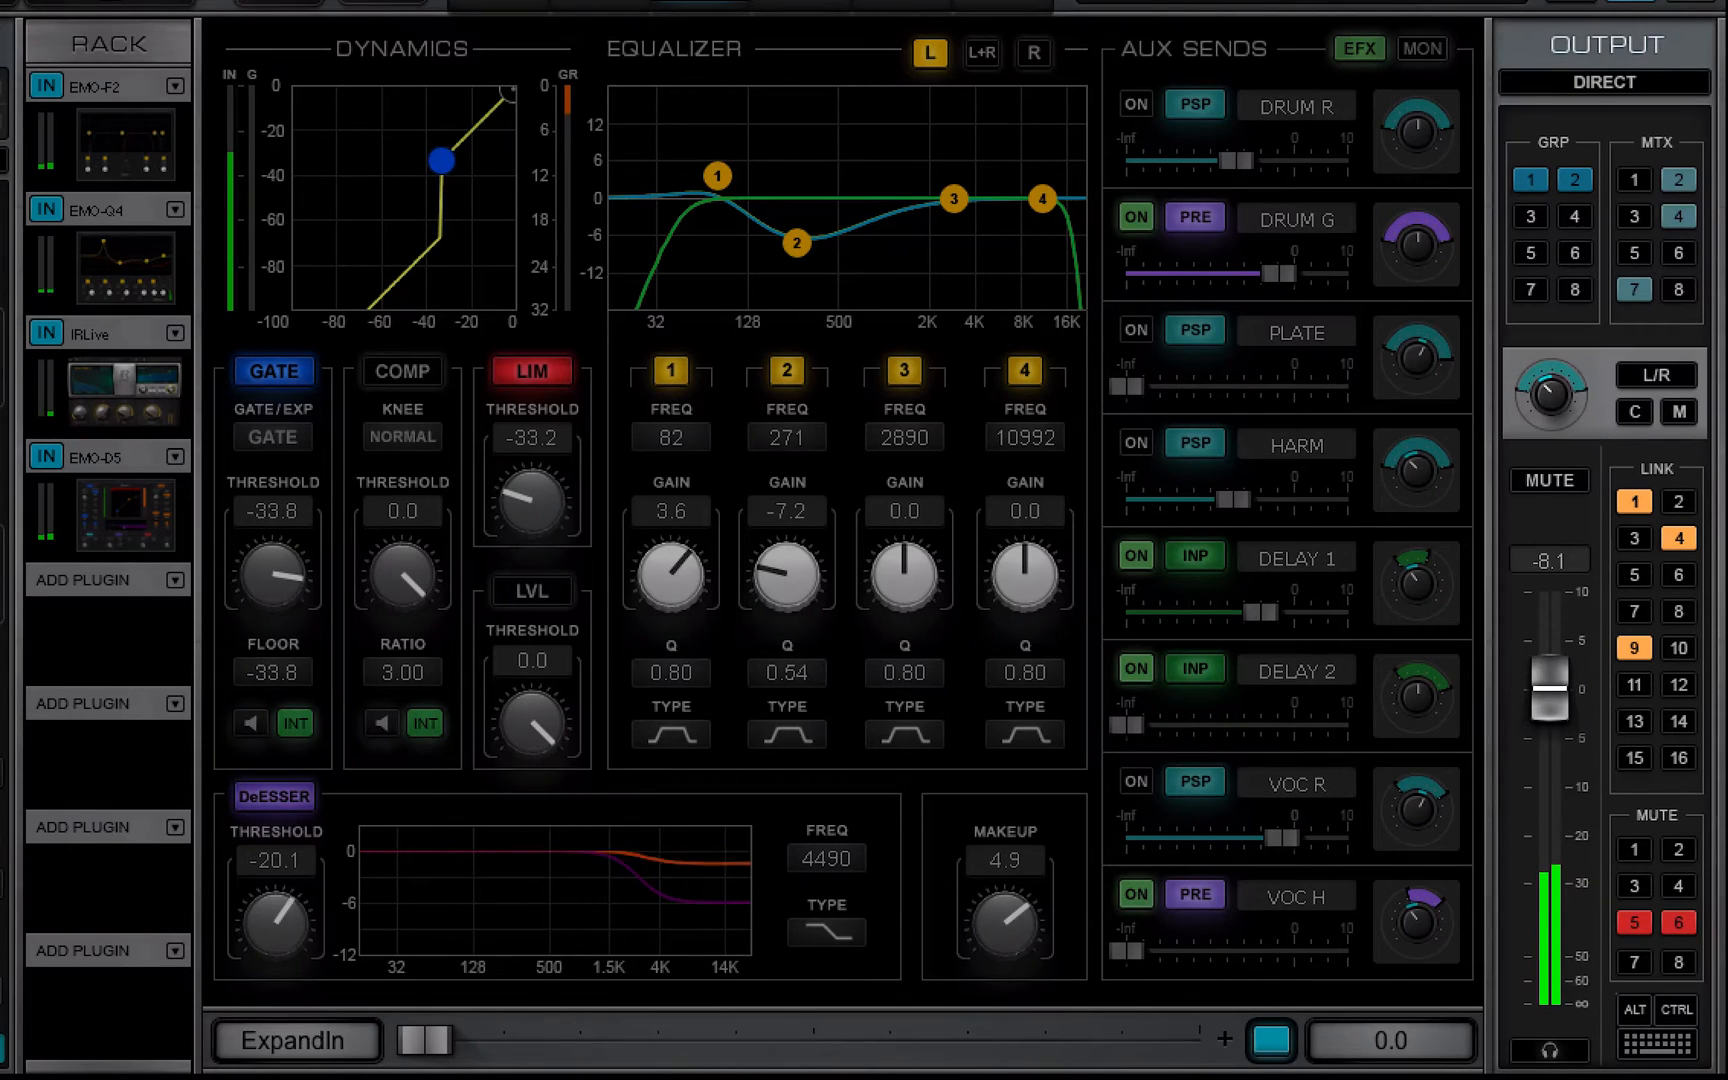
- Toggle group 3, then fine-adjust the pan with Ctrl to bring it near centre
{"action": "left_click", "coordinate": [1602, 82]}
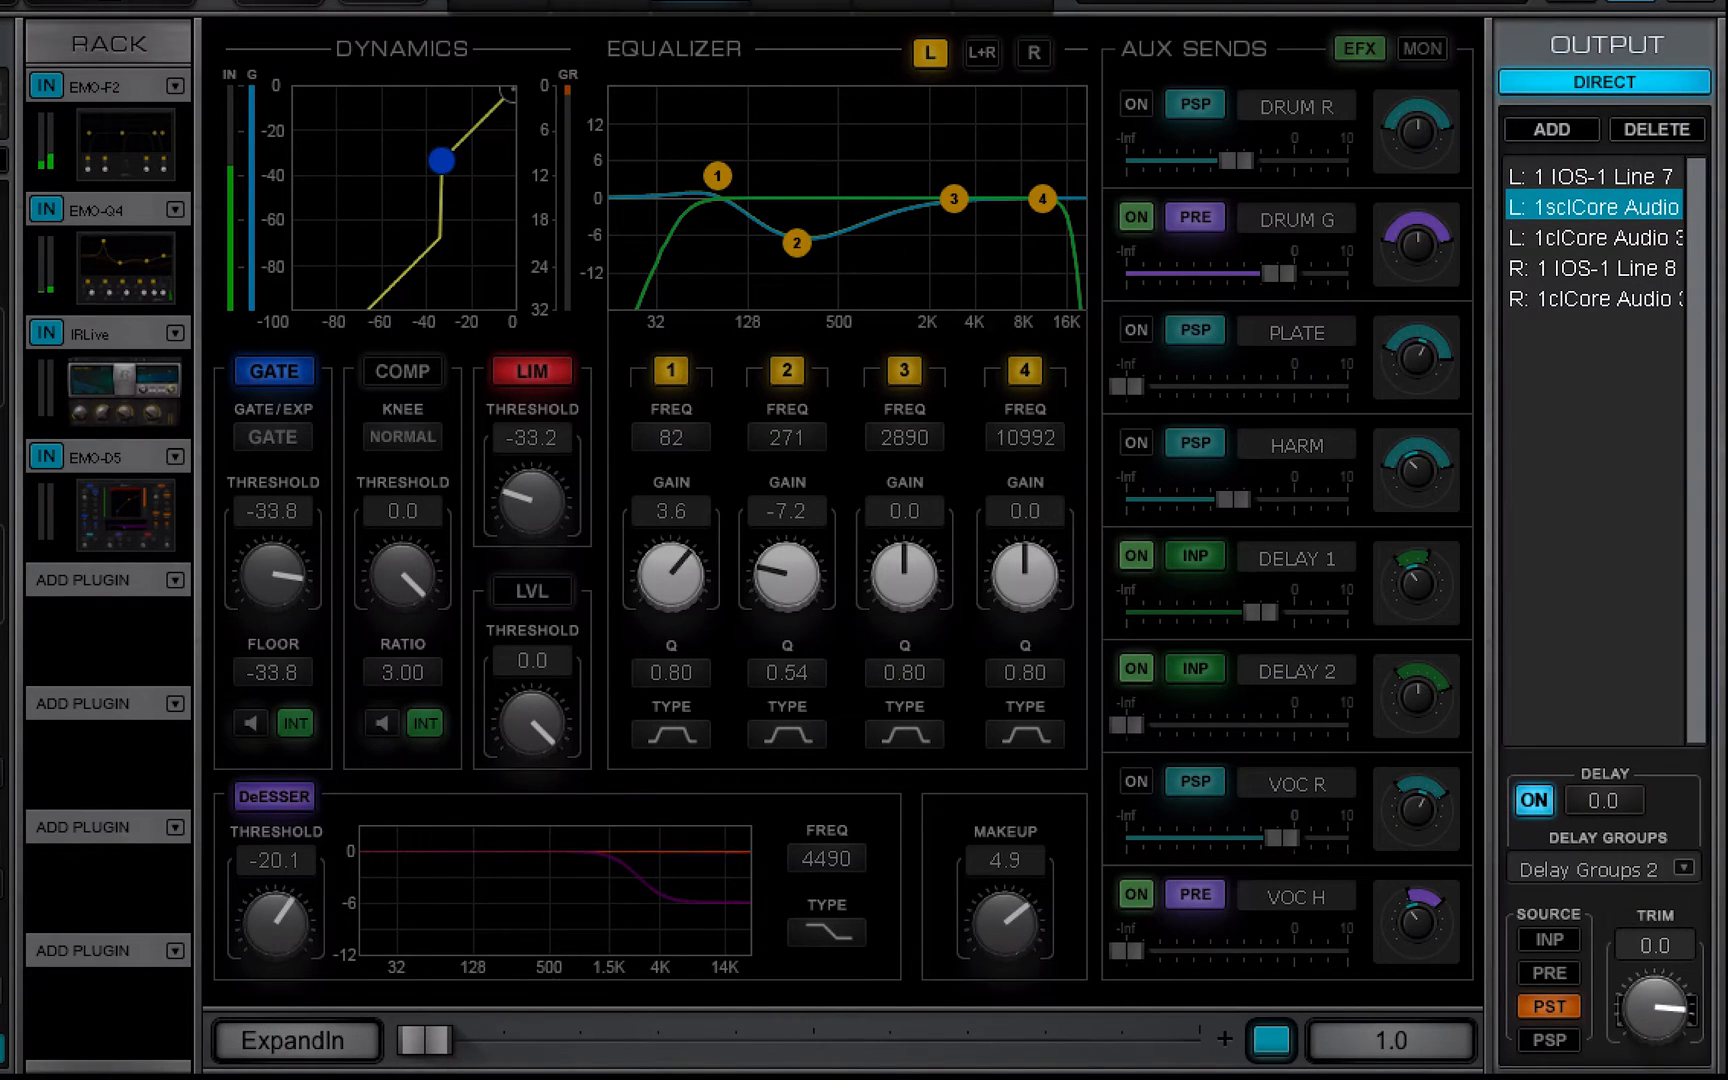
{"action": "left_click", "coordinate": [1603, 82]}
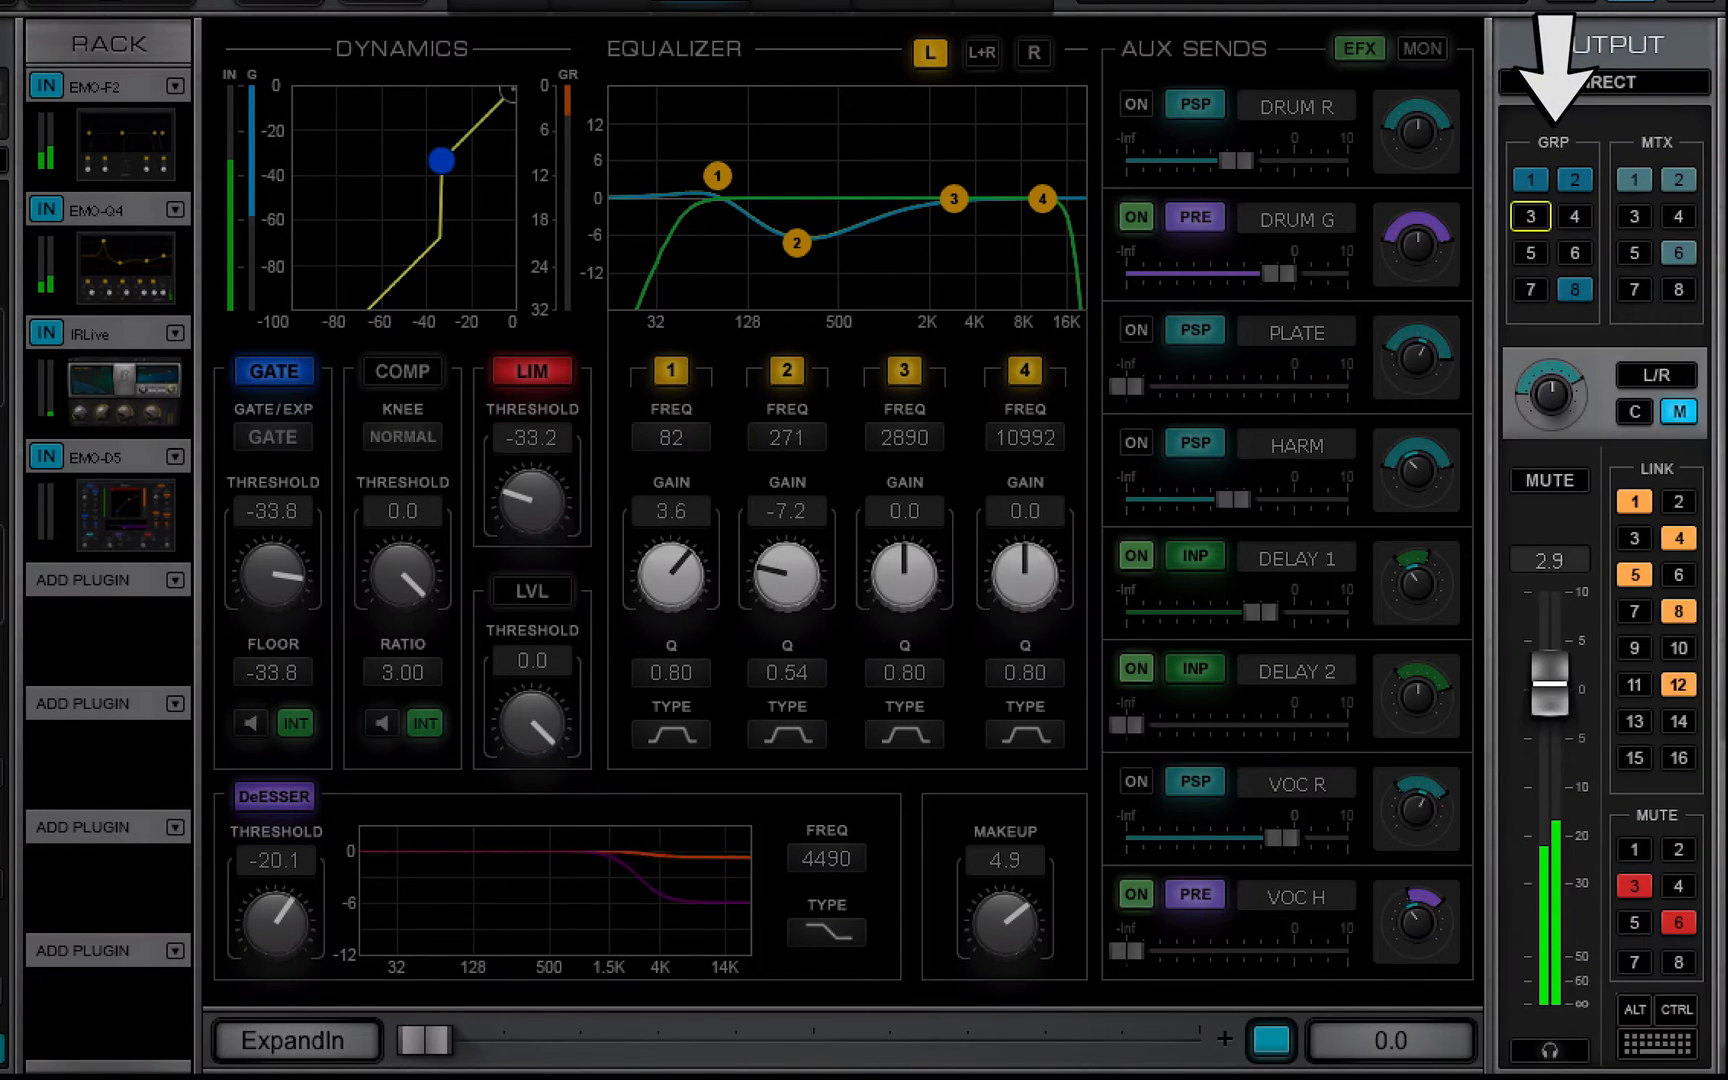
{"action": "left_click", "coordinate": [1575, 215]}
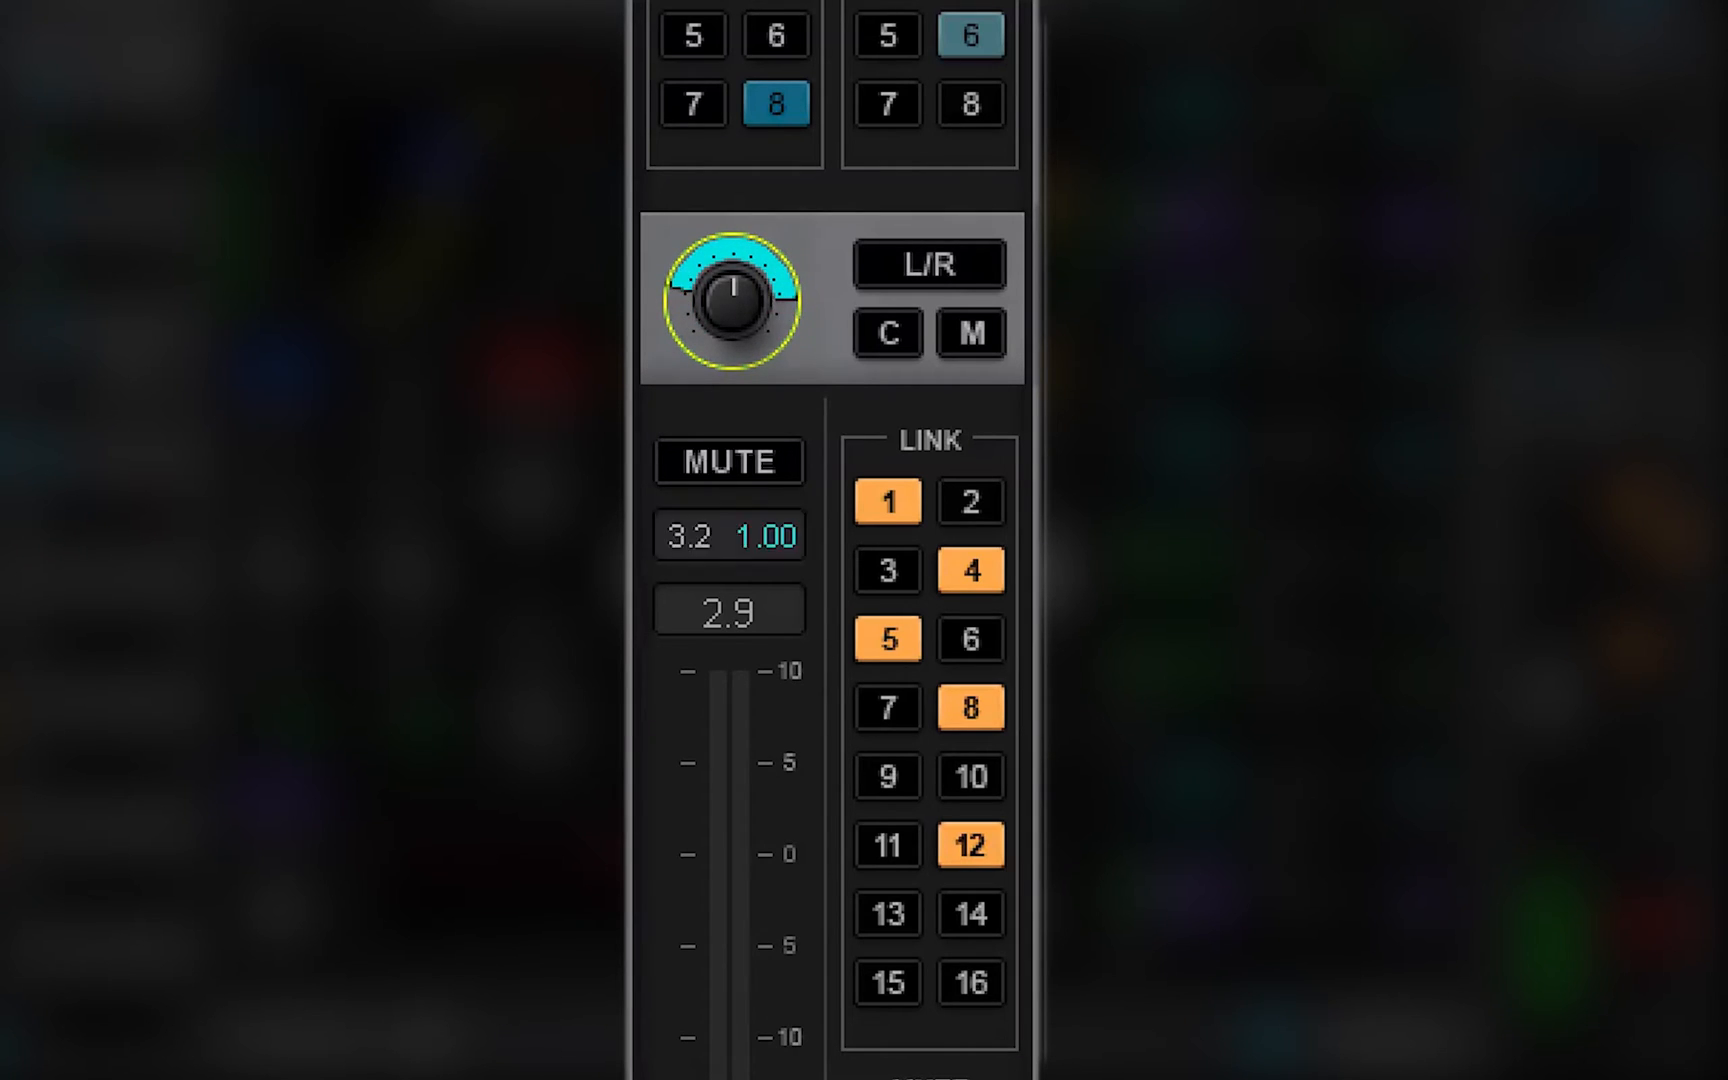
{"action": "key", "text": "ctrl"}
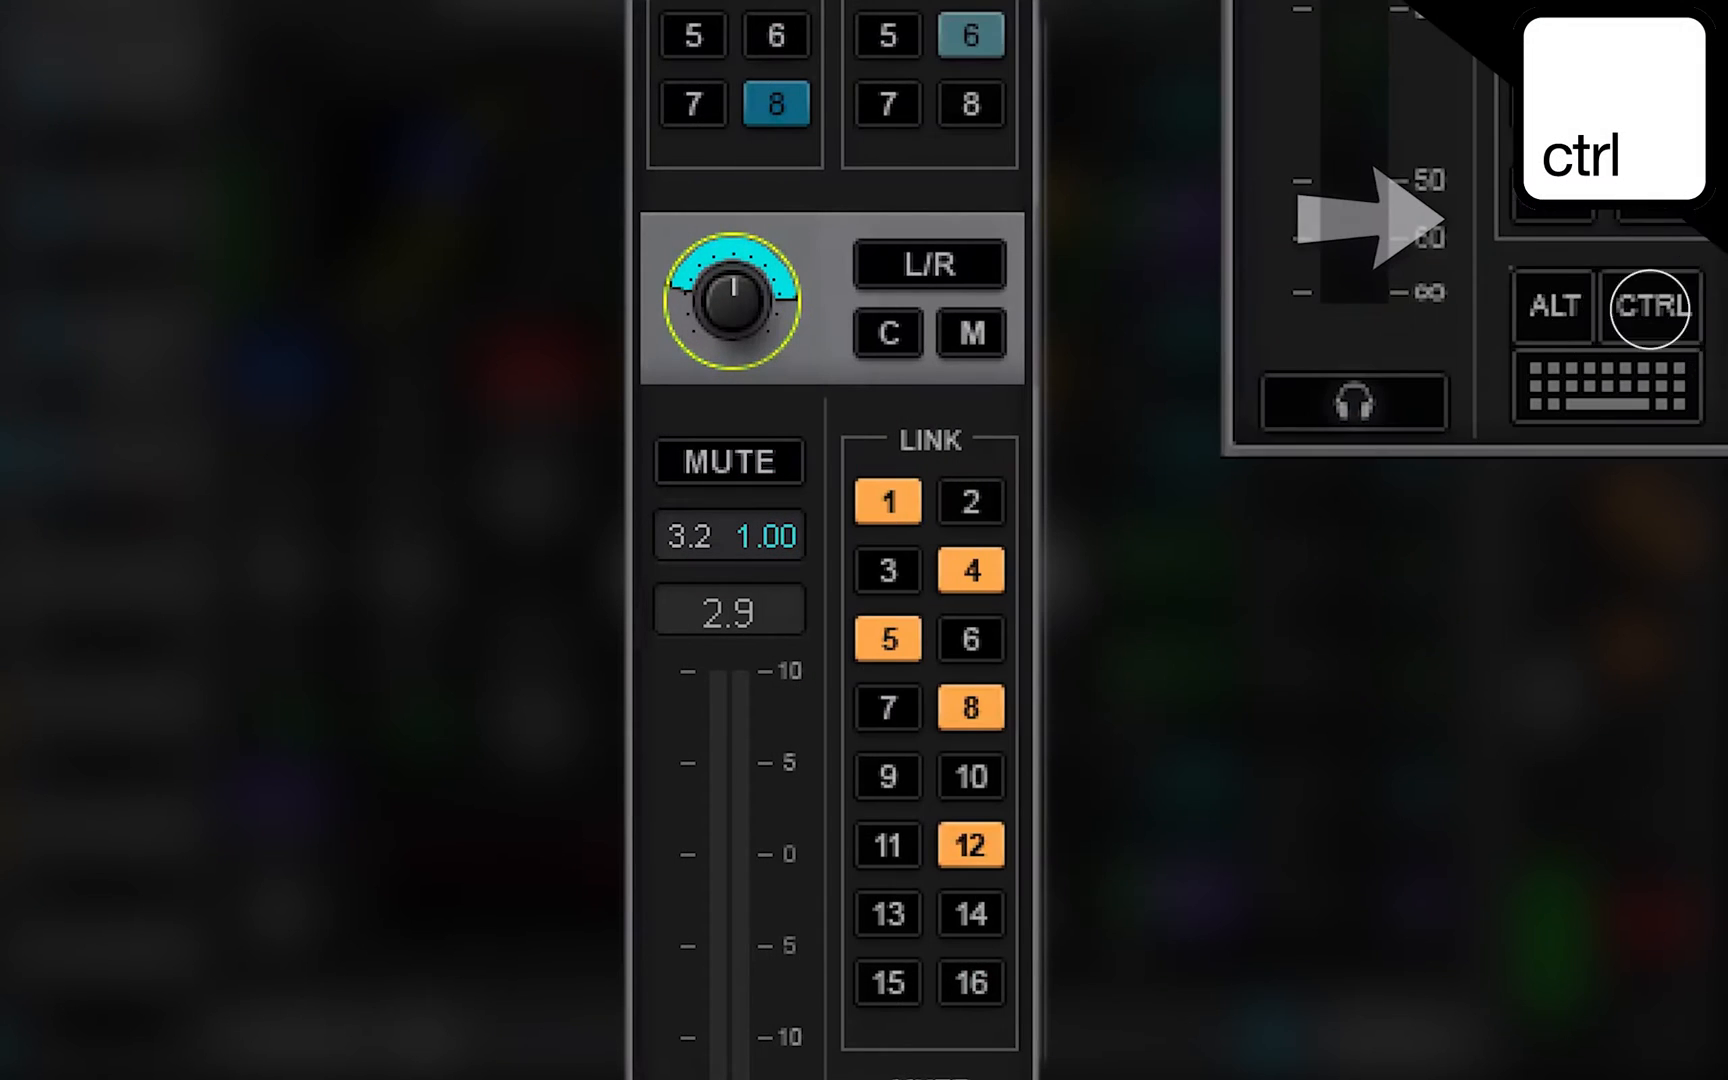
{"action": "left_click", "coordinate": [1650, 305]}
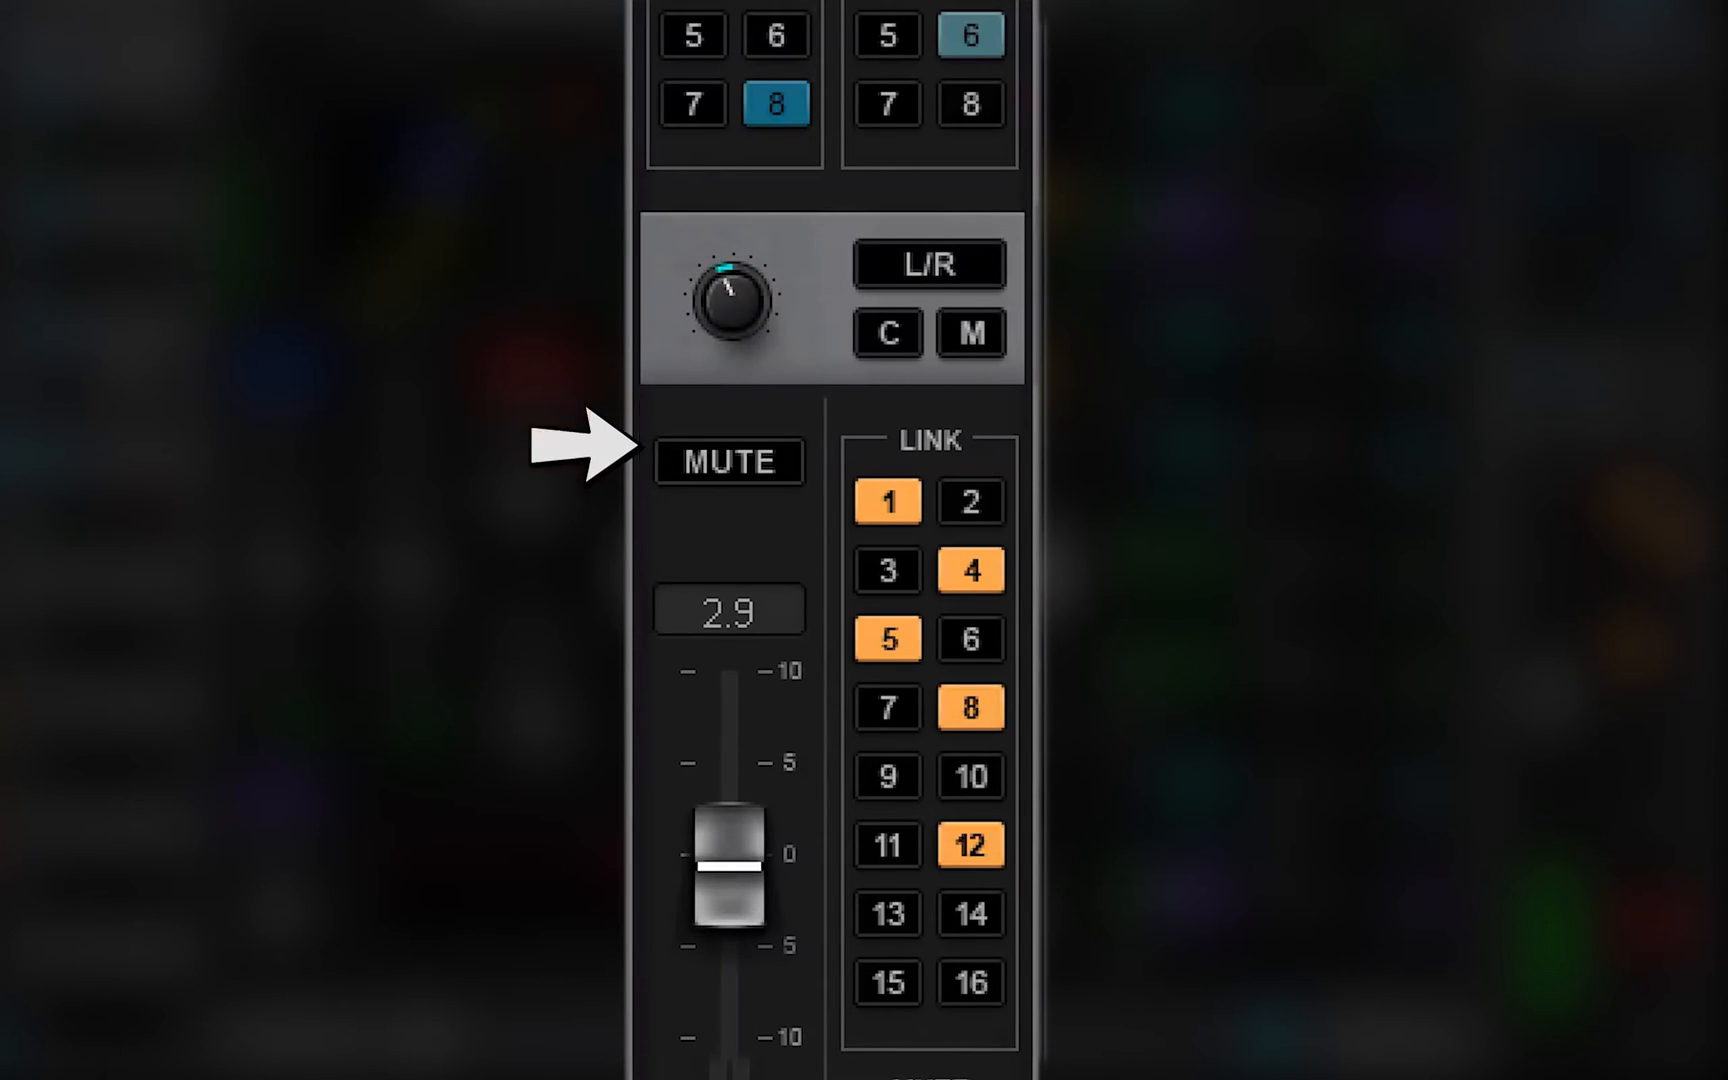
- Check mute and the 1.8 fader level, then enable L/R, C and mono outputs
{"action": "left_click", "coordinate": [741, 303]}
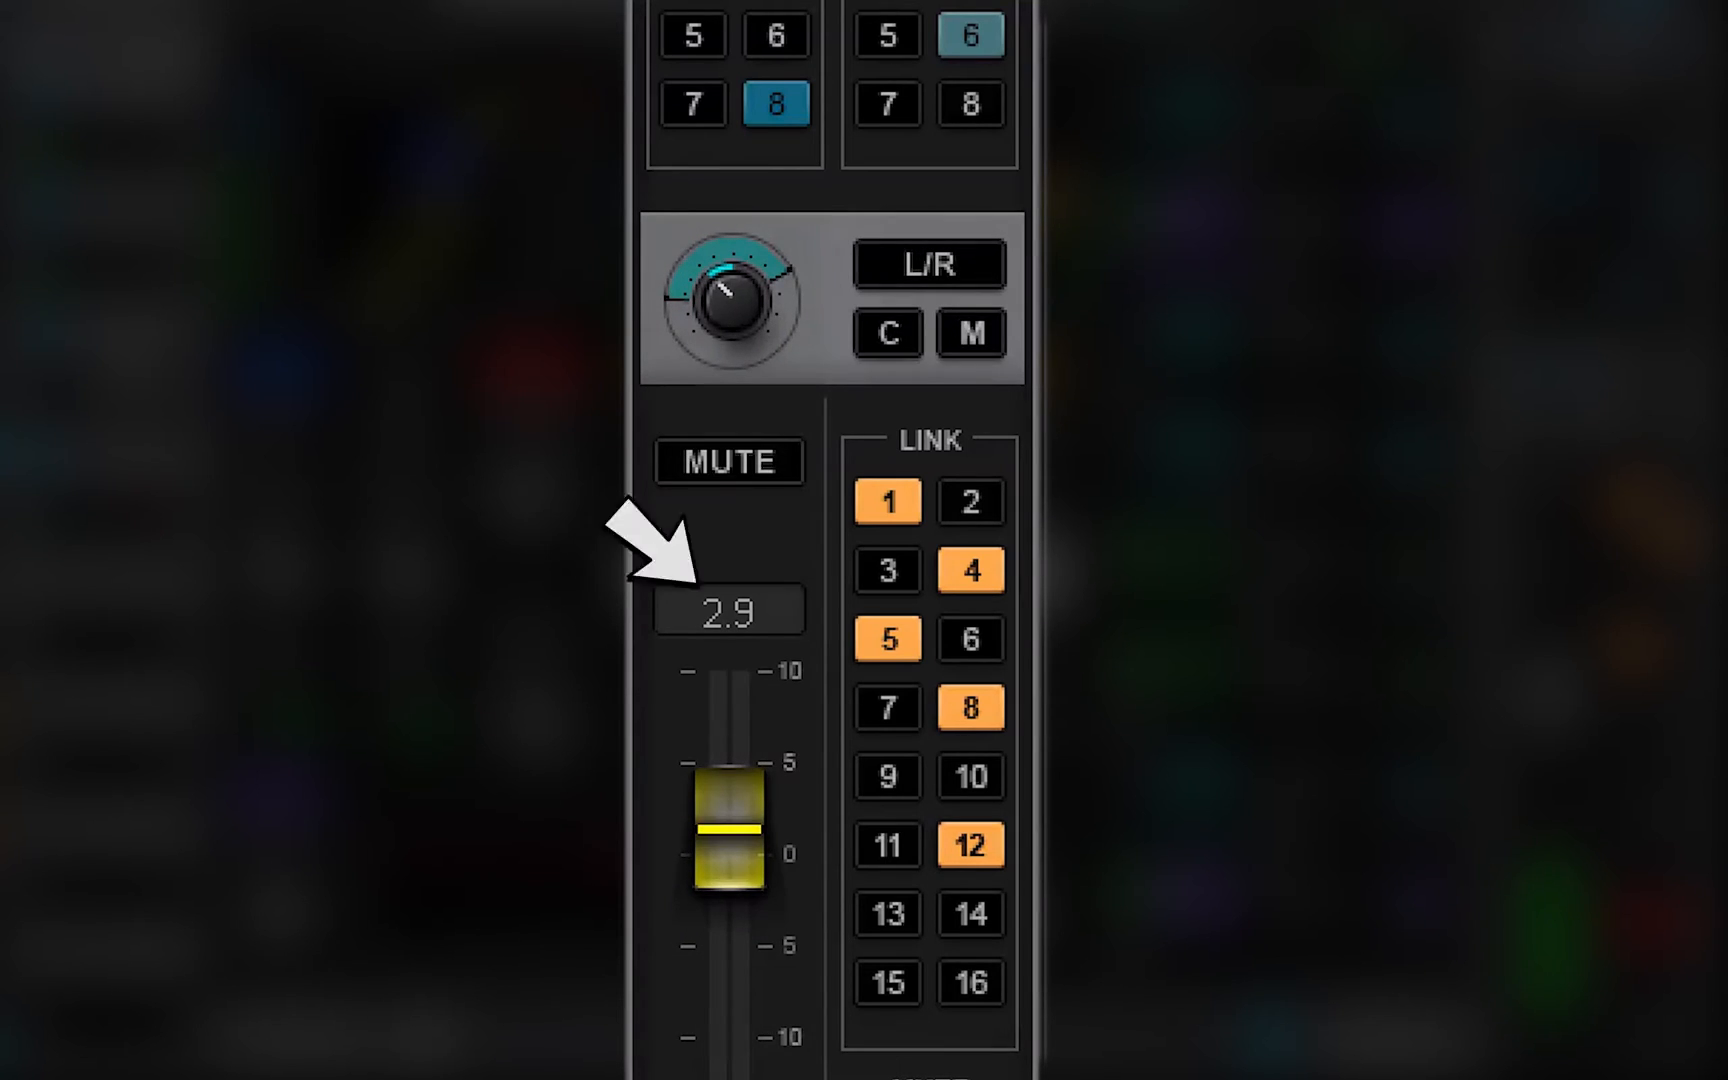
{"action": "left_click", "coordinate": [927, 263]}
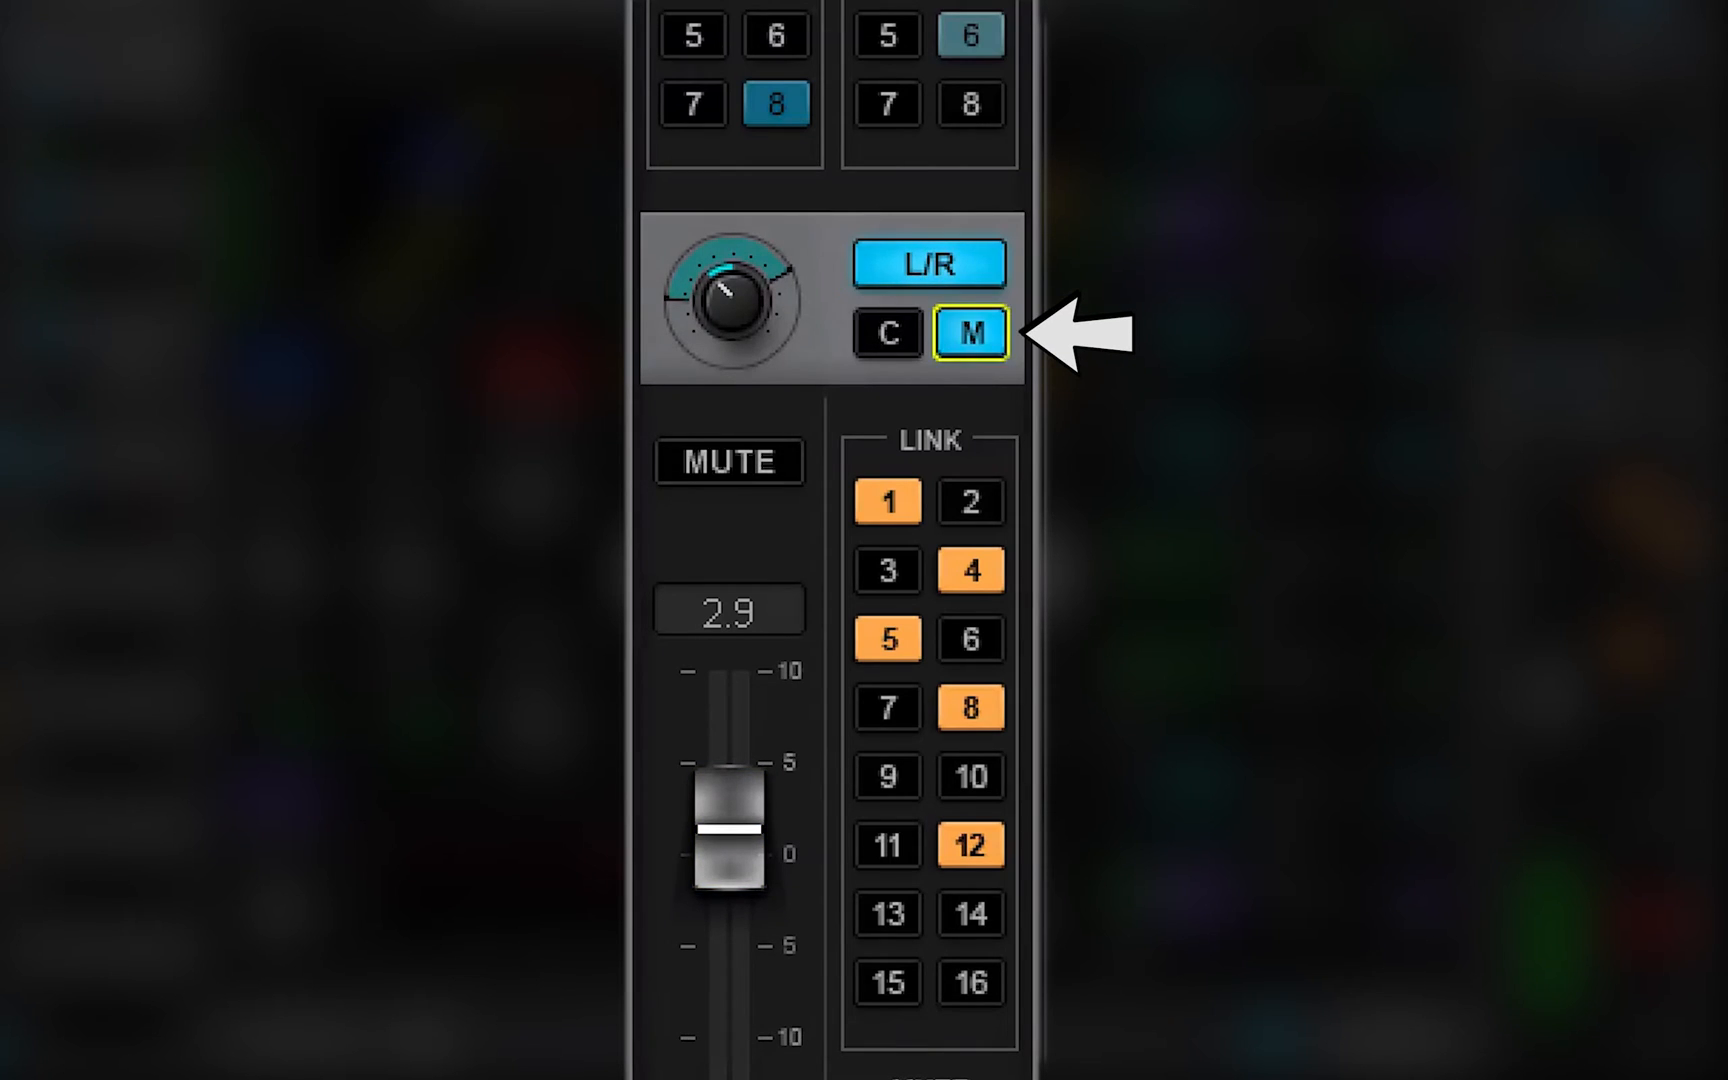
{"action": "left_click", "coordinate": [887, 333]}
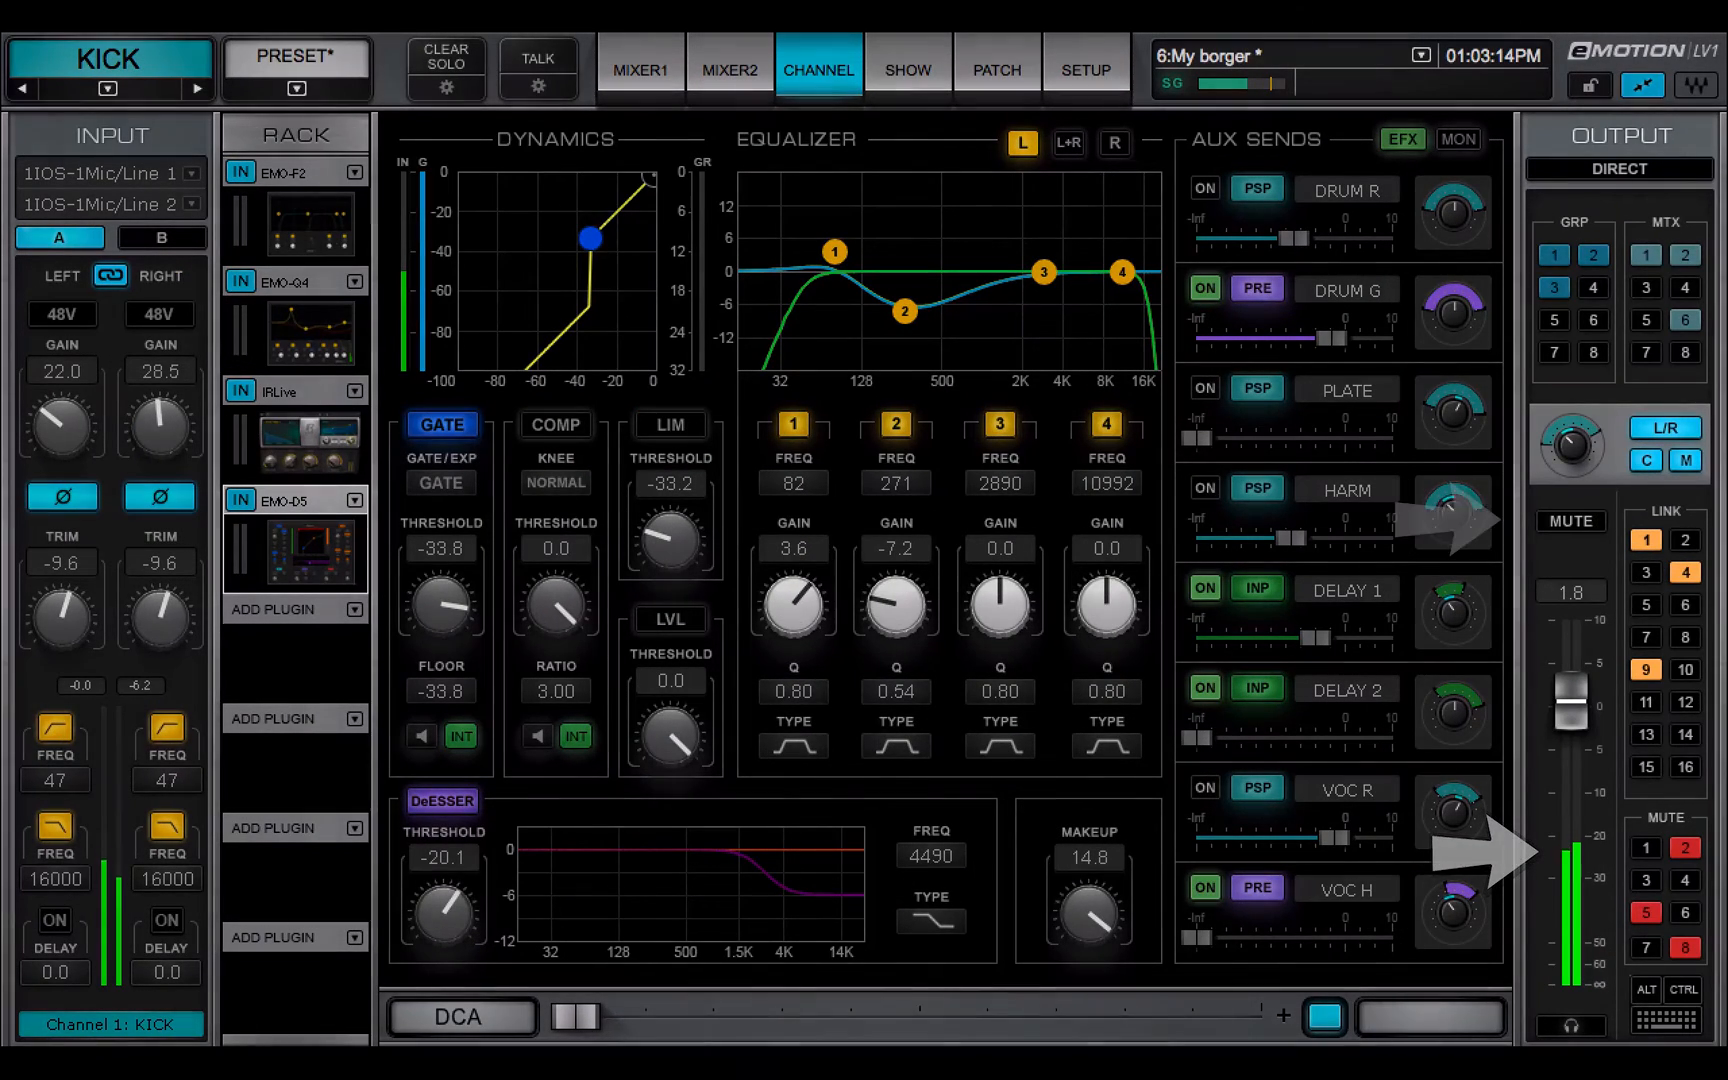
- Put KICK in mute groups 1 and 7 and link group 8, then view MIXER1
{"action": "left_click", "coordinate": [1569, 520]}
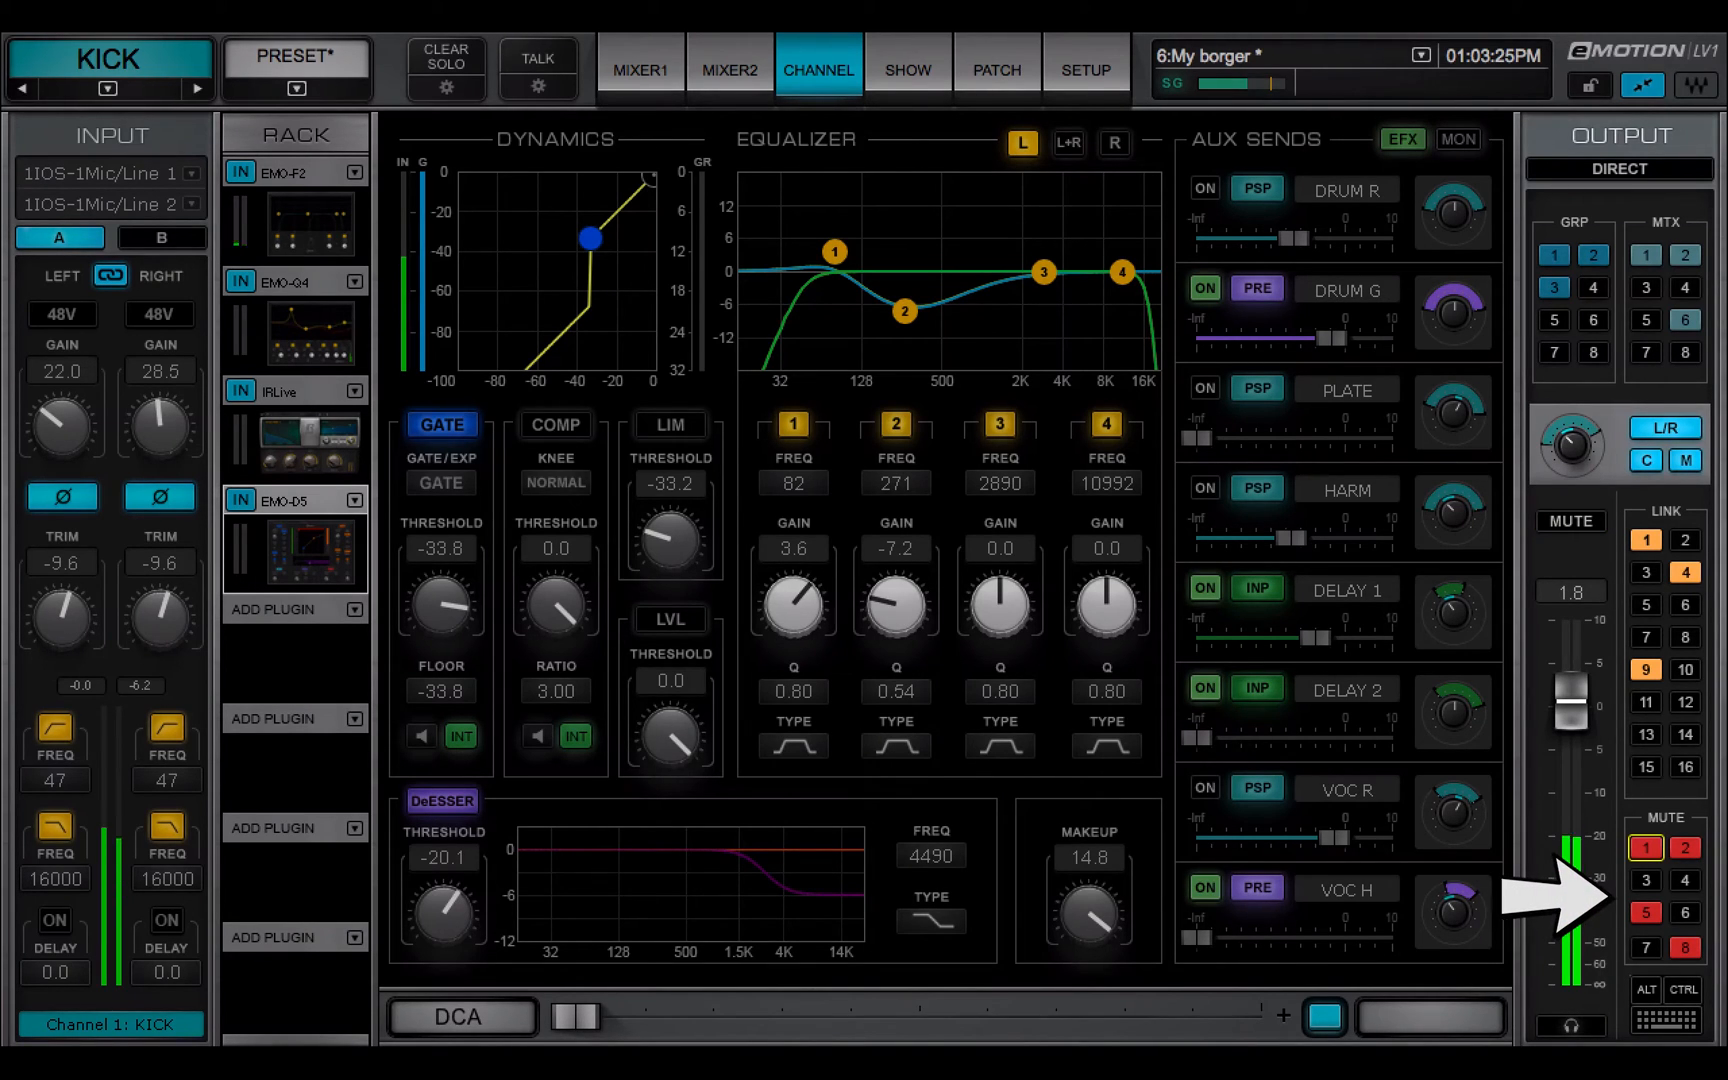
{"action": "left_click", "coordinate": [1646, 949]}
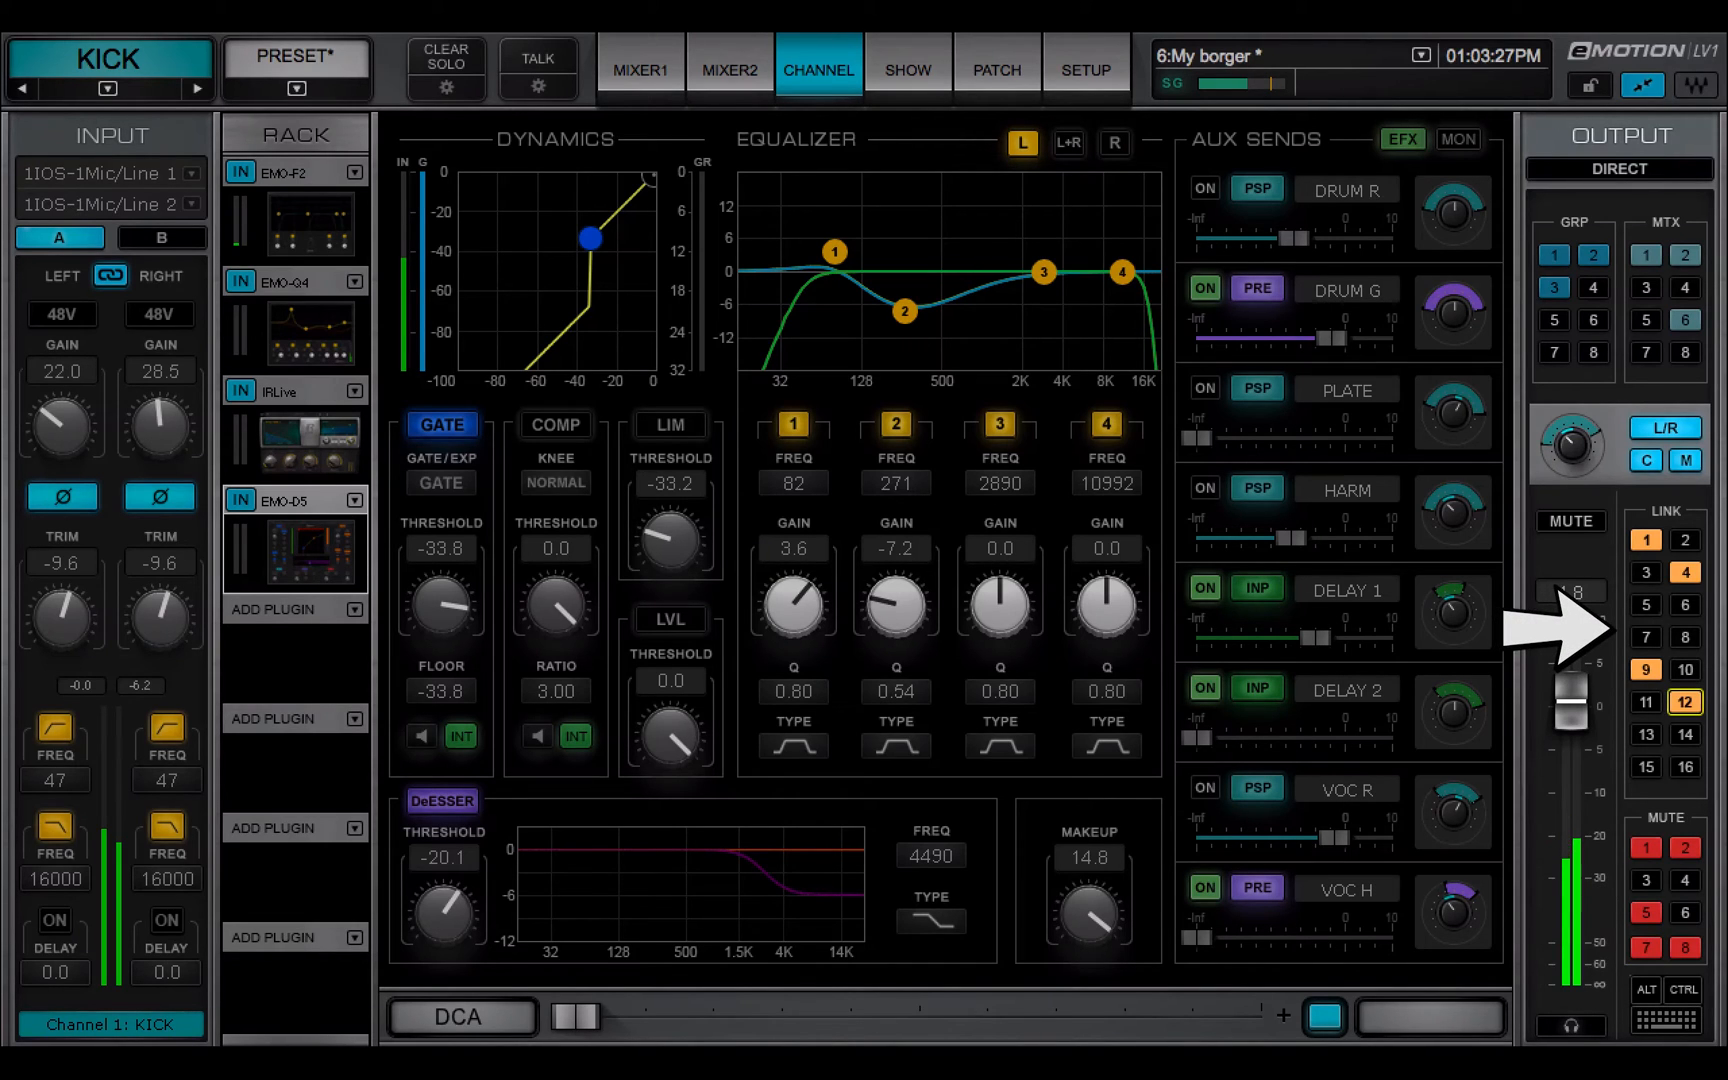
{"action": "left_click", "coordinate": [1685, 637]}
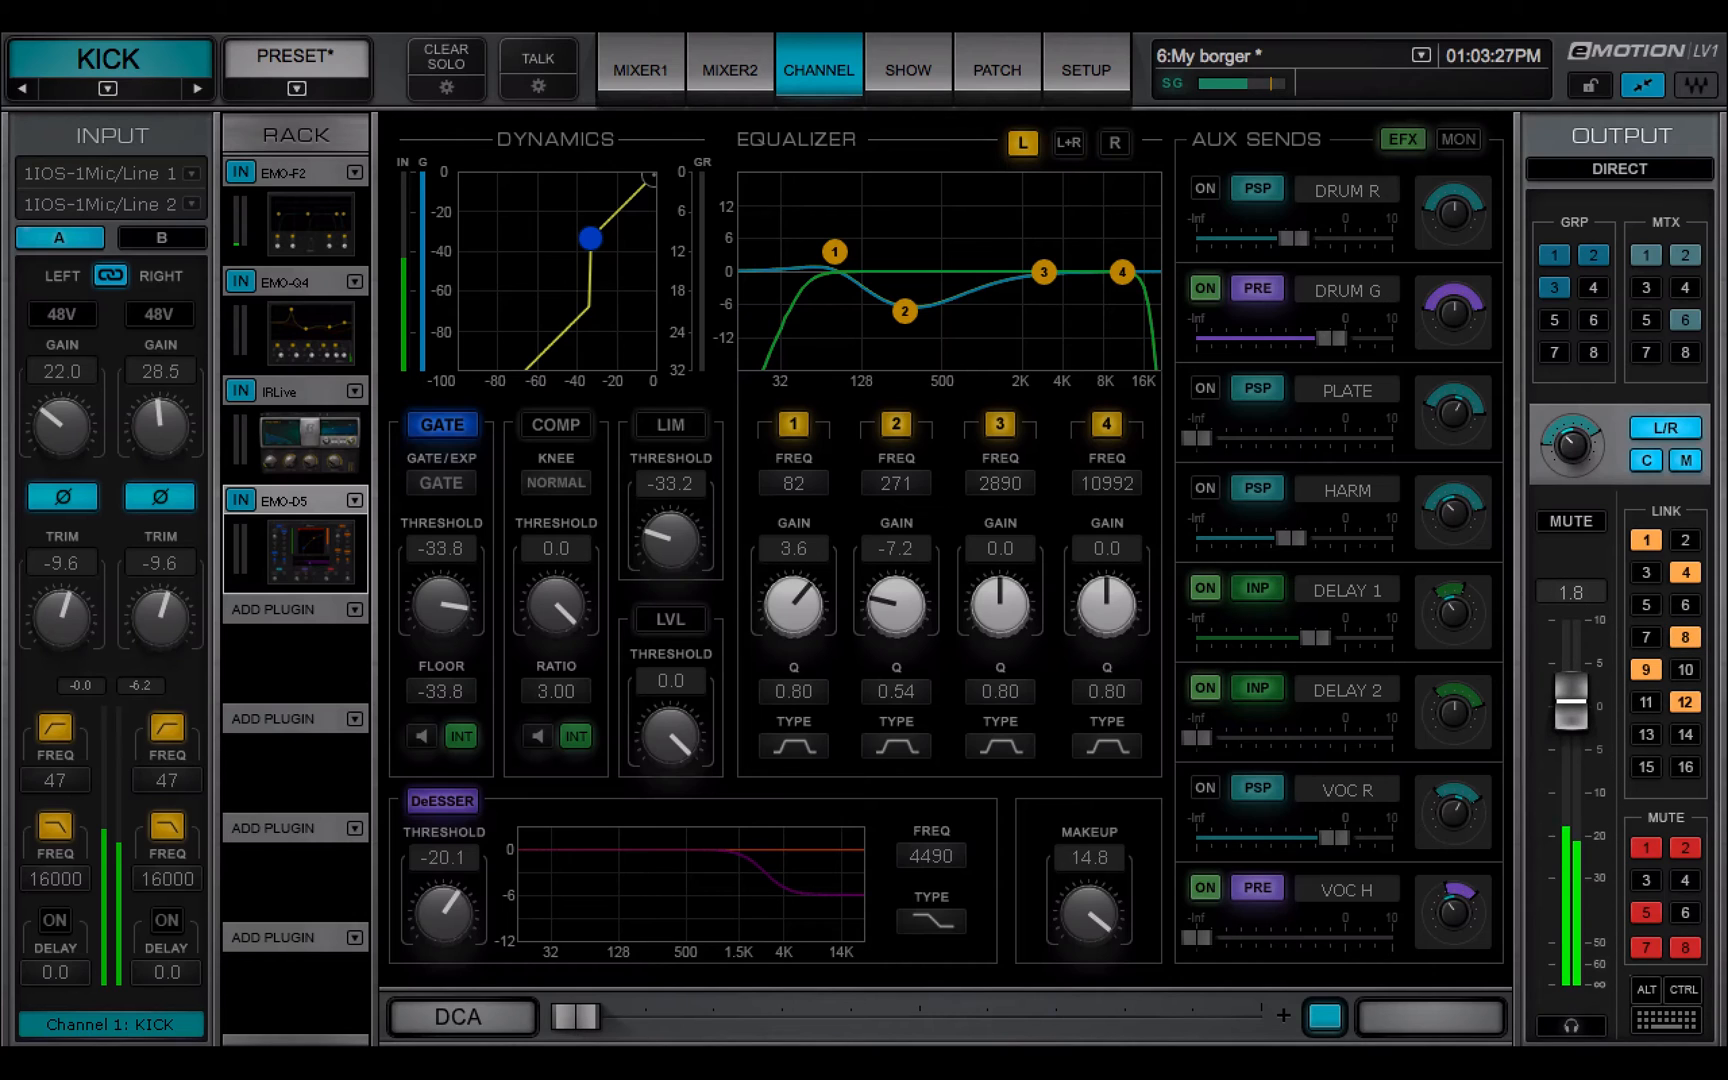
{"action": "left_click", "coordinate": [640, 69]}
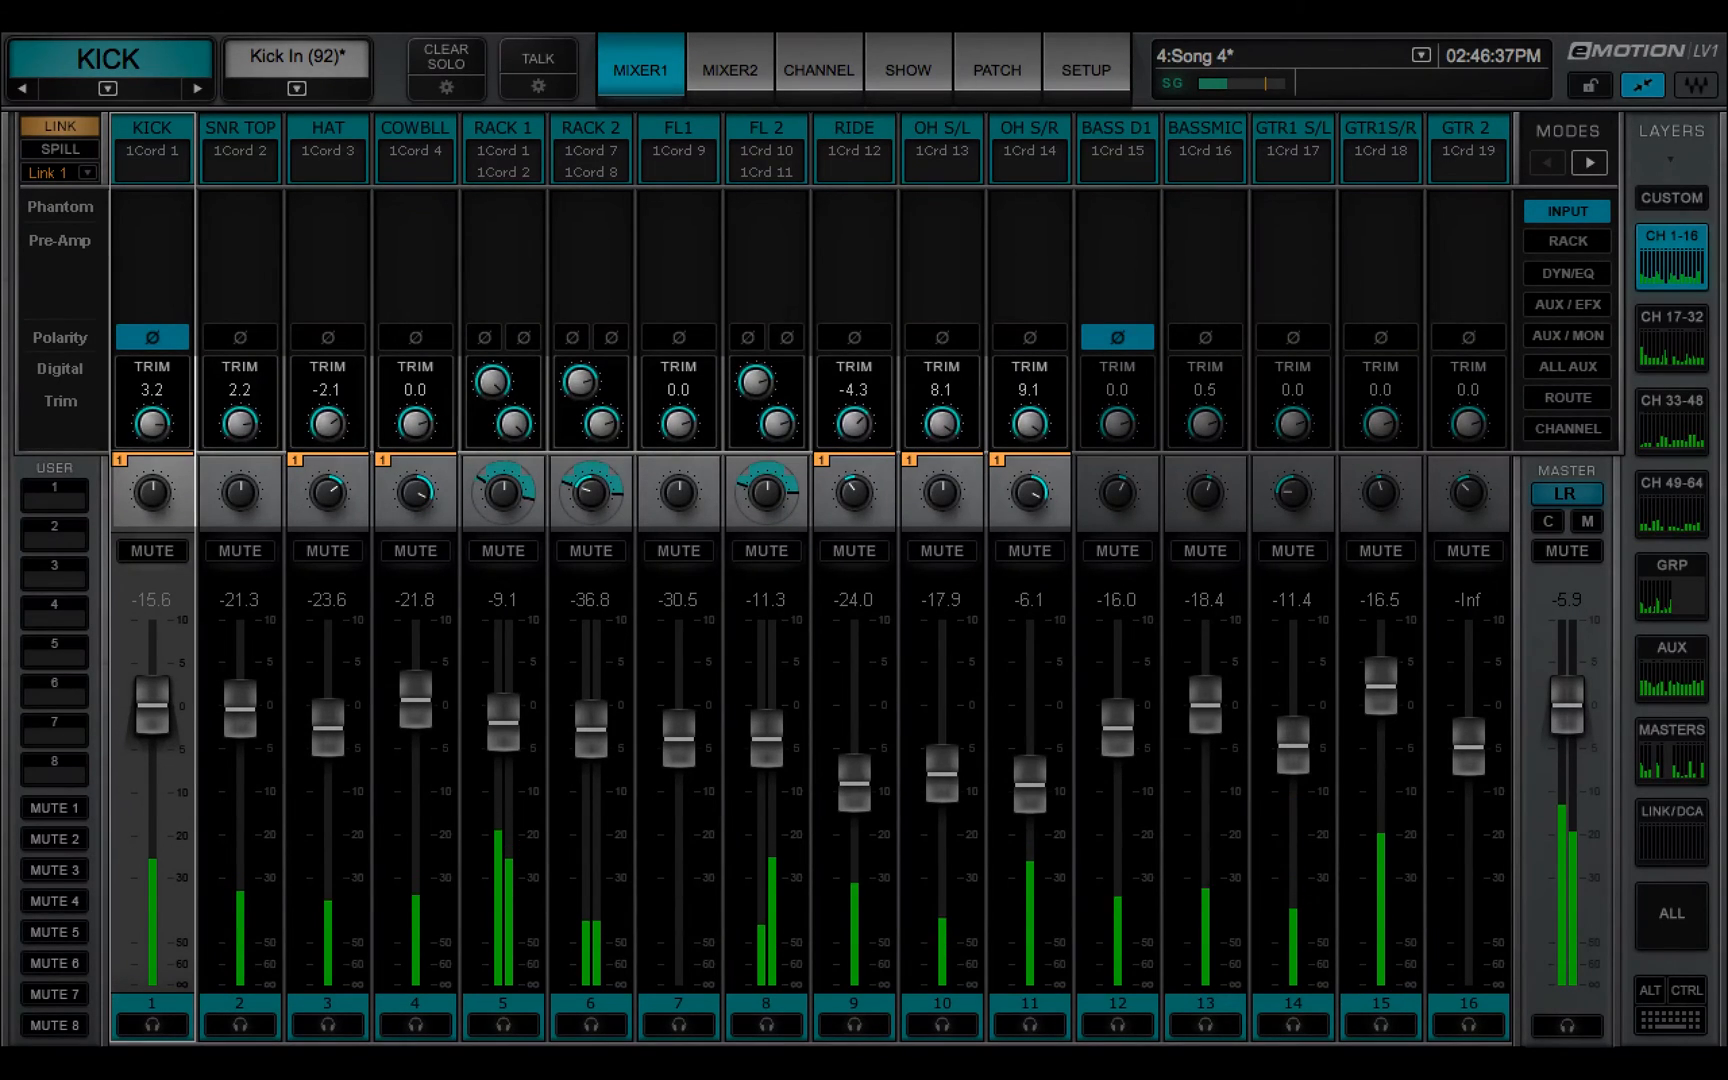
- Inspect link group 1 (KSH) assignments, then return to the KICK CHANNEL page
{"action": "left_click", "coordinate": [818, 69]}
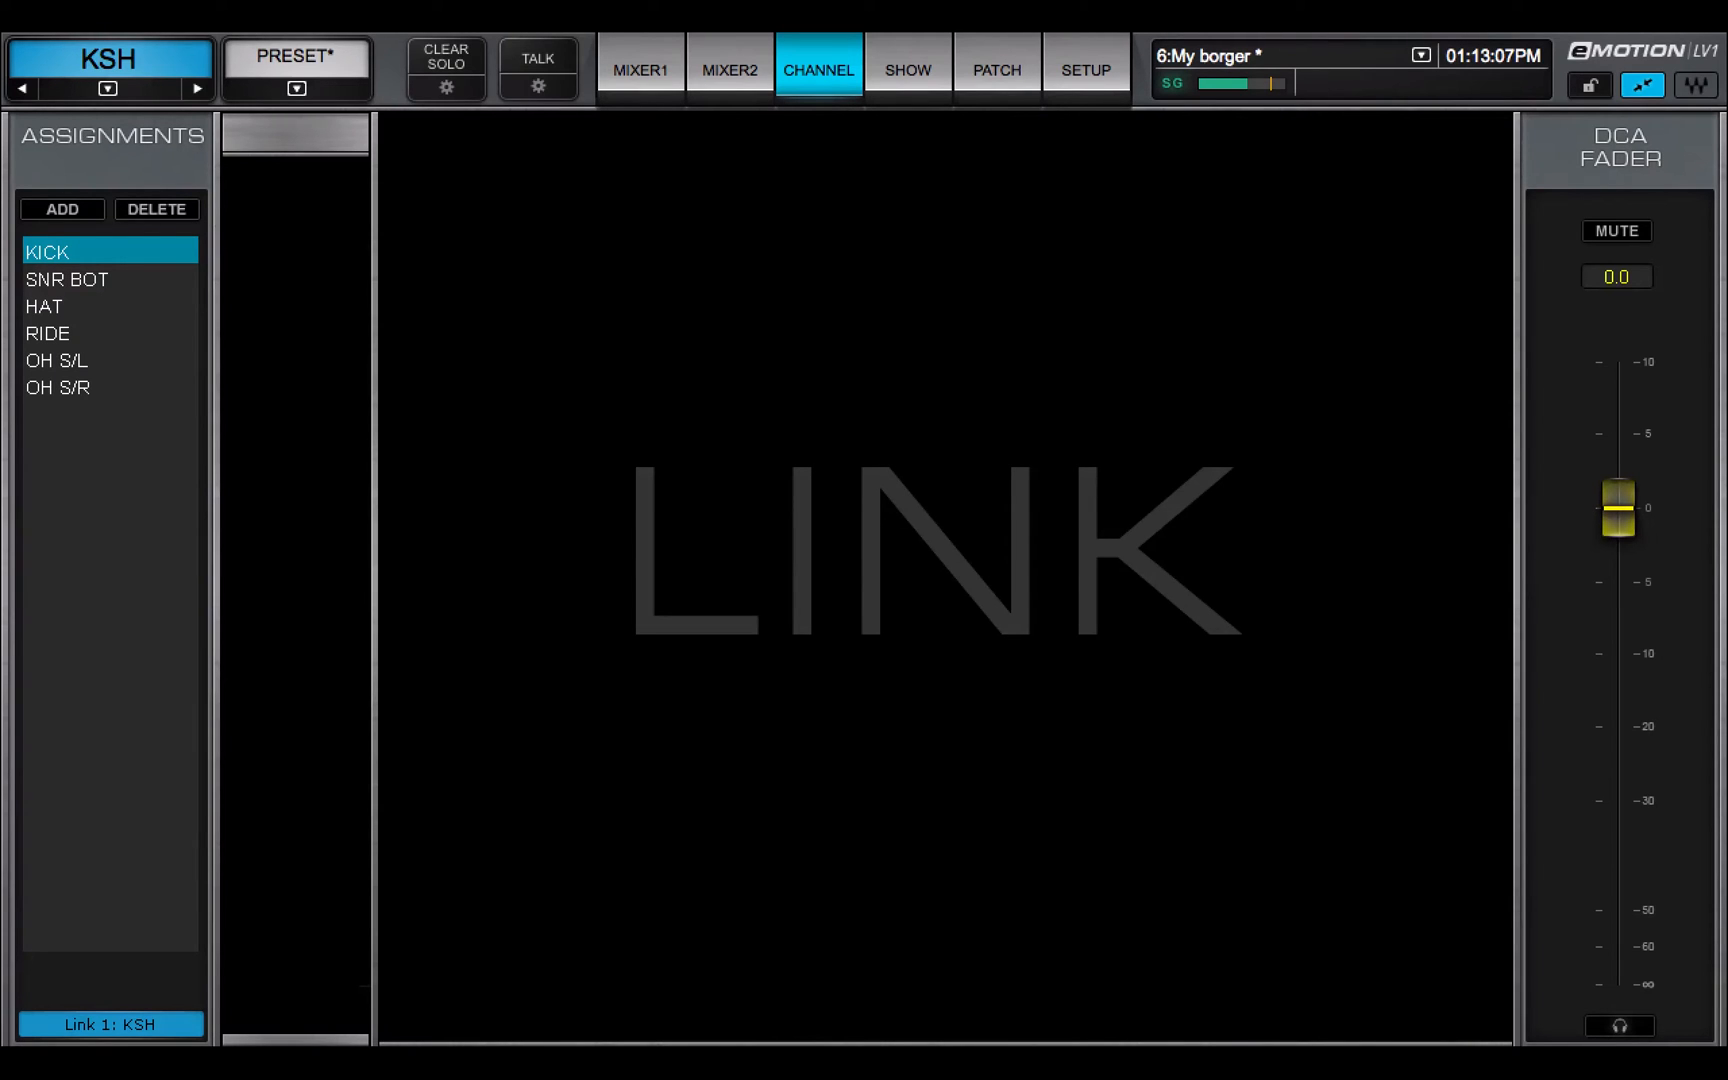
{"action": "left_click", "coordinate": [46, 251]}
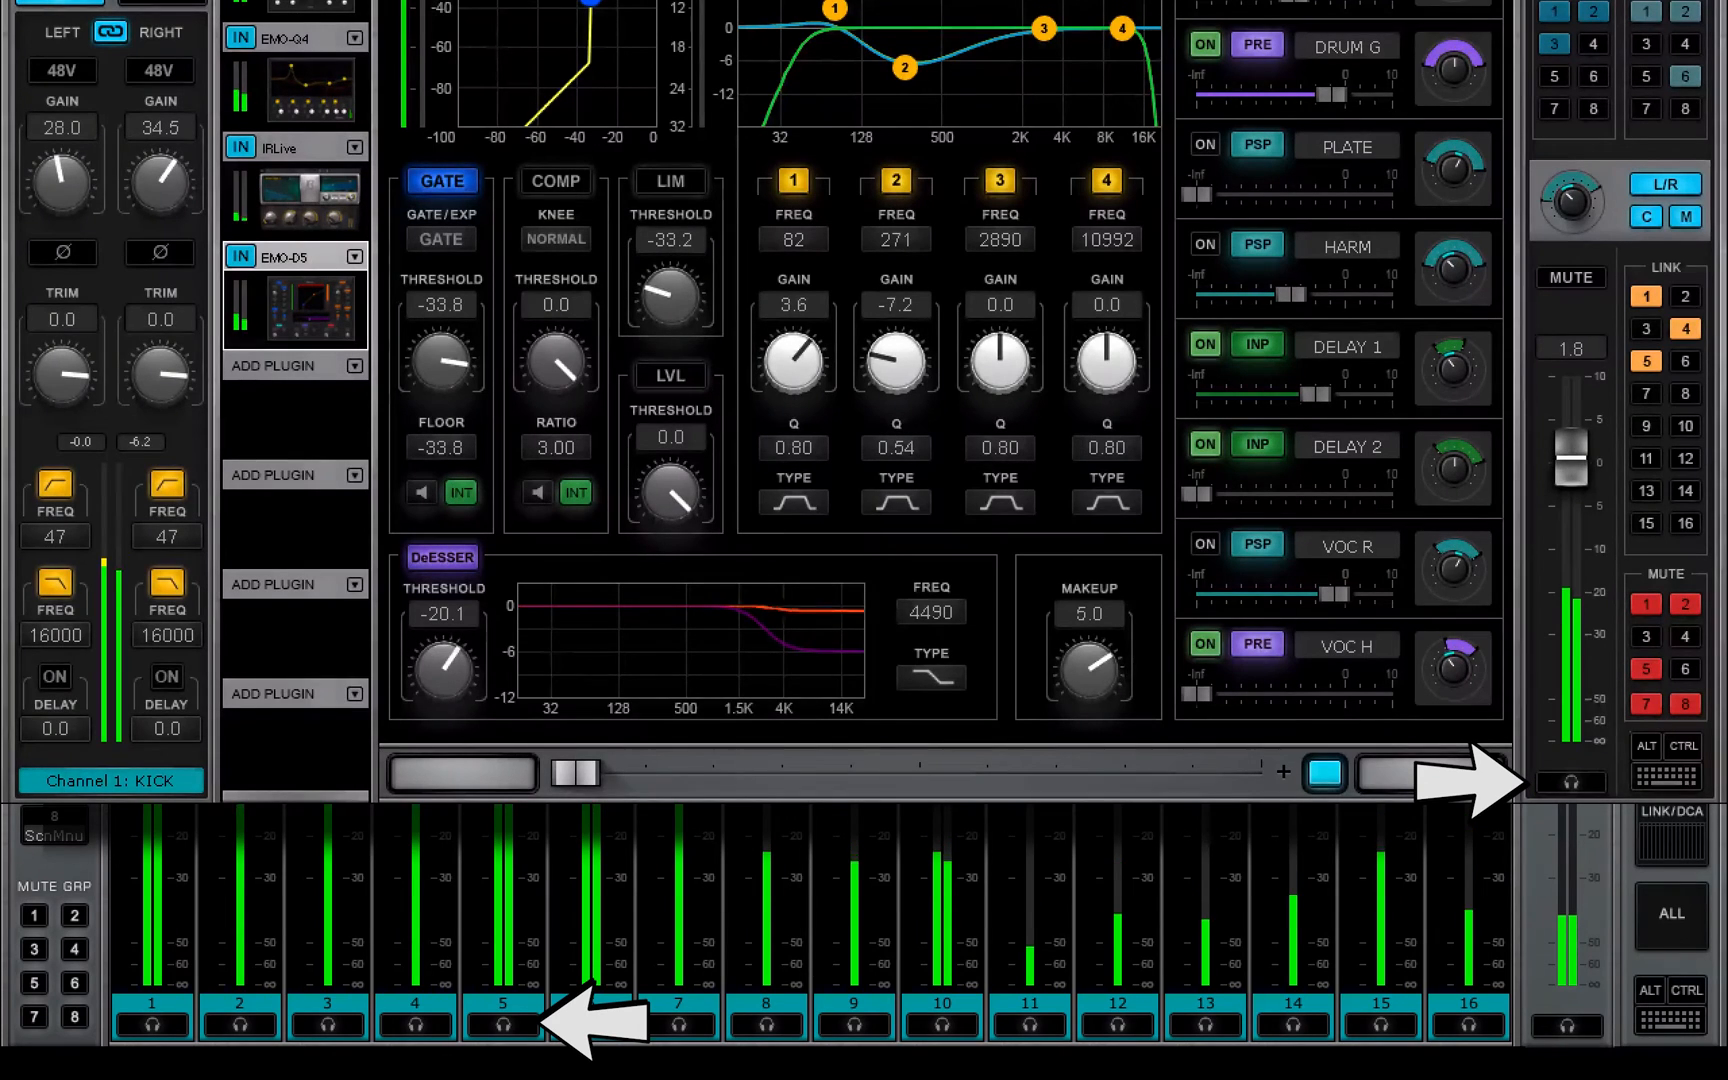
- Solo KICK and confirm channel 1 shows soloed in the MIXER1 view
{"action": "left_click", "coordinate": [504, 1026]}
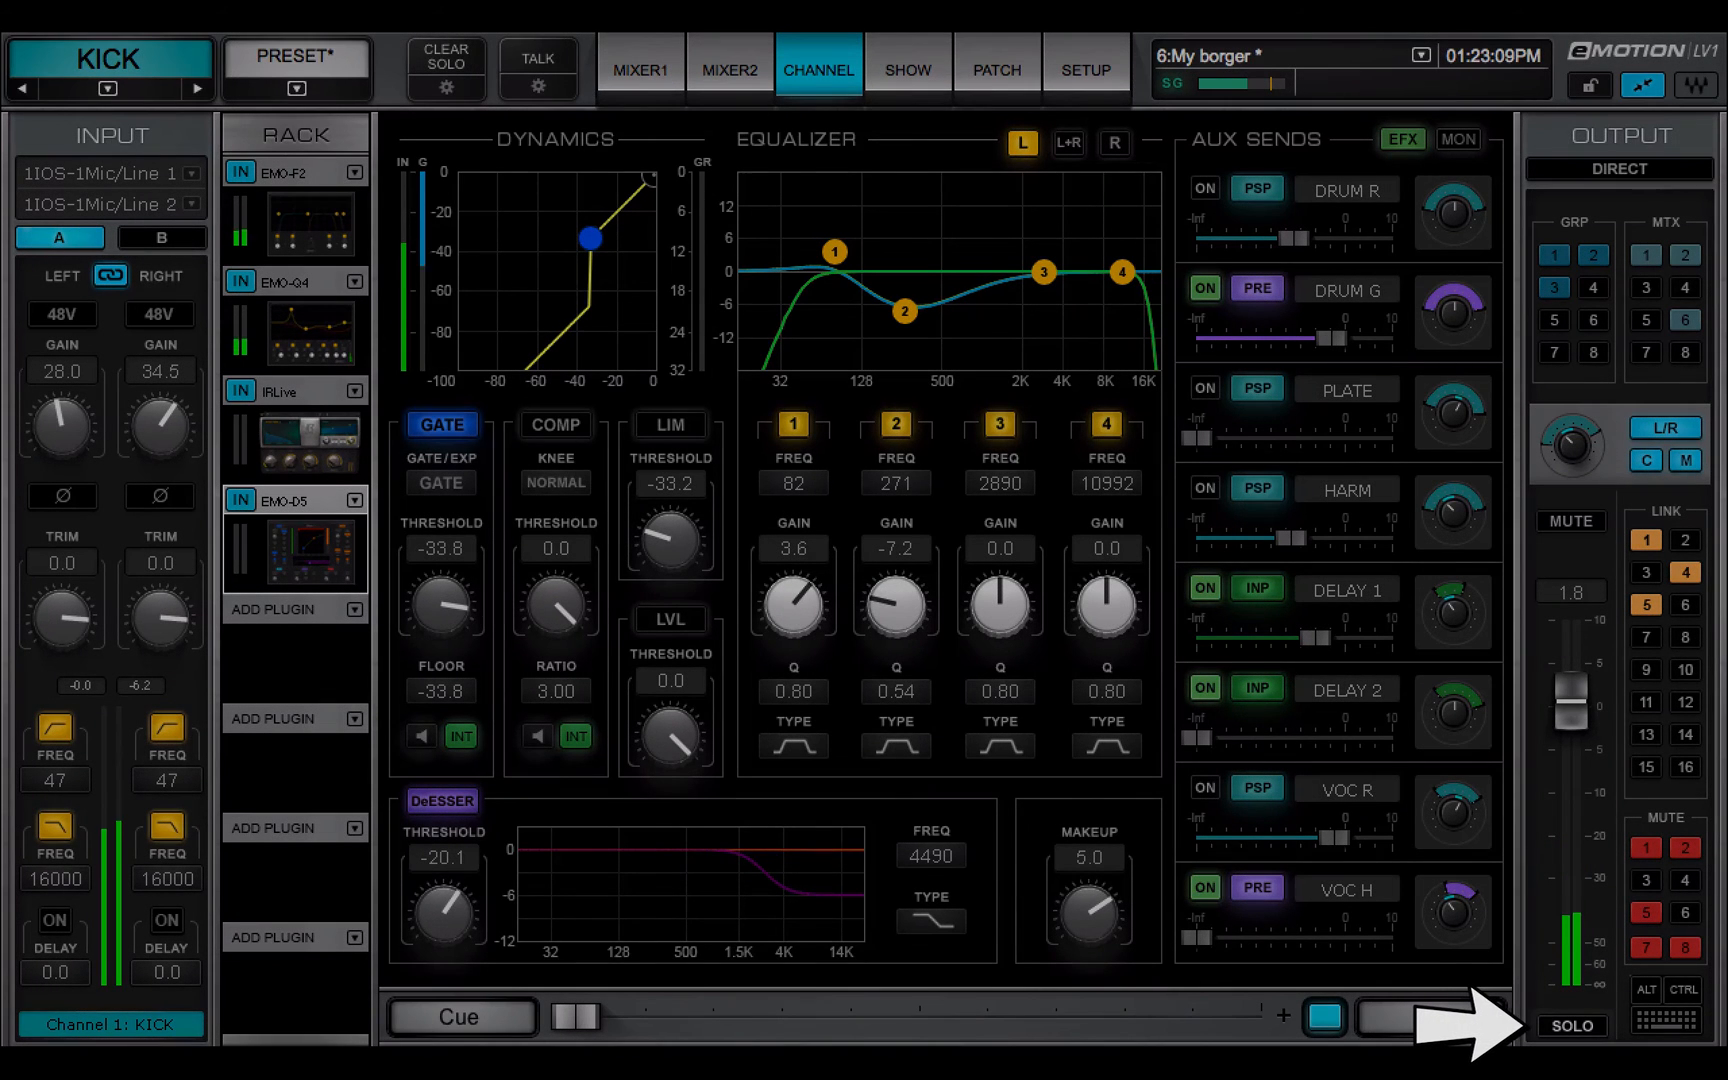
{"action": "left_click", "coordinate": [1569, 1026]}
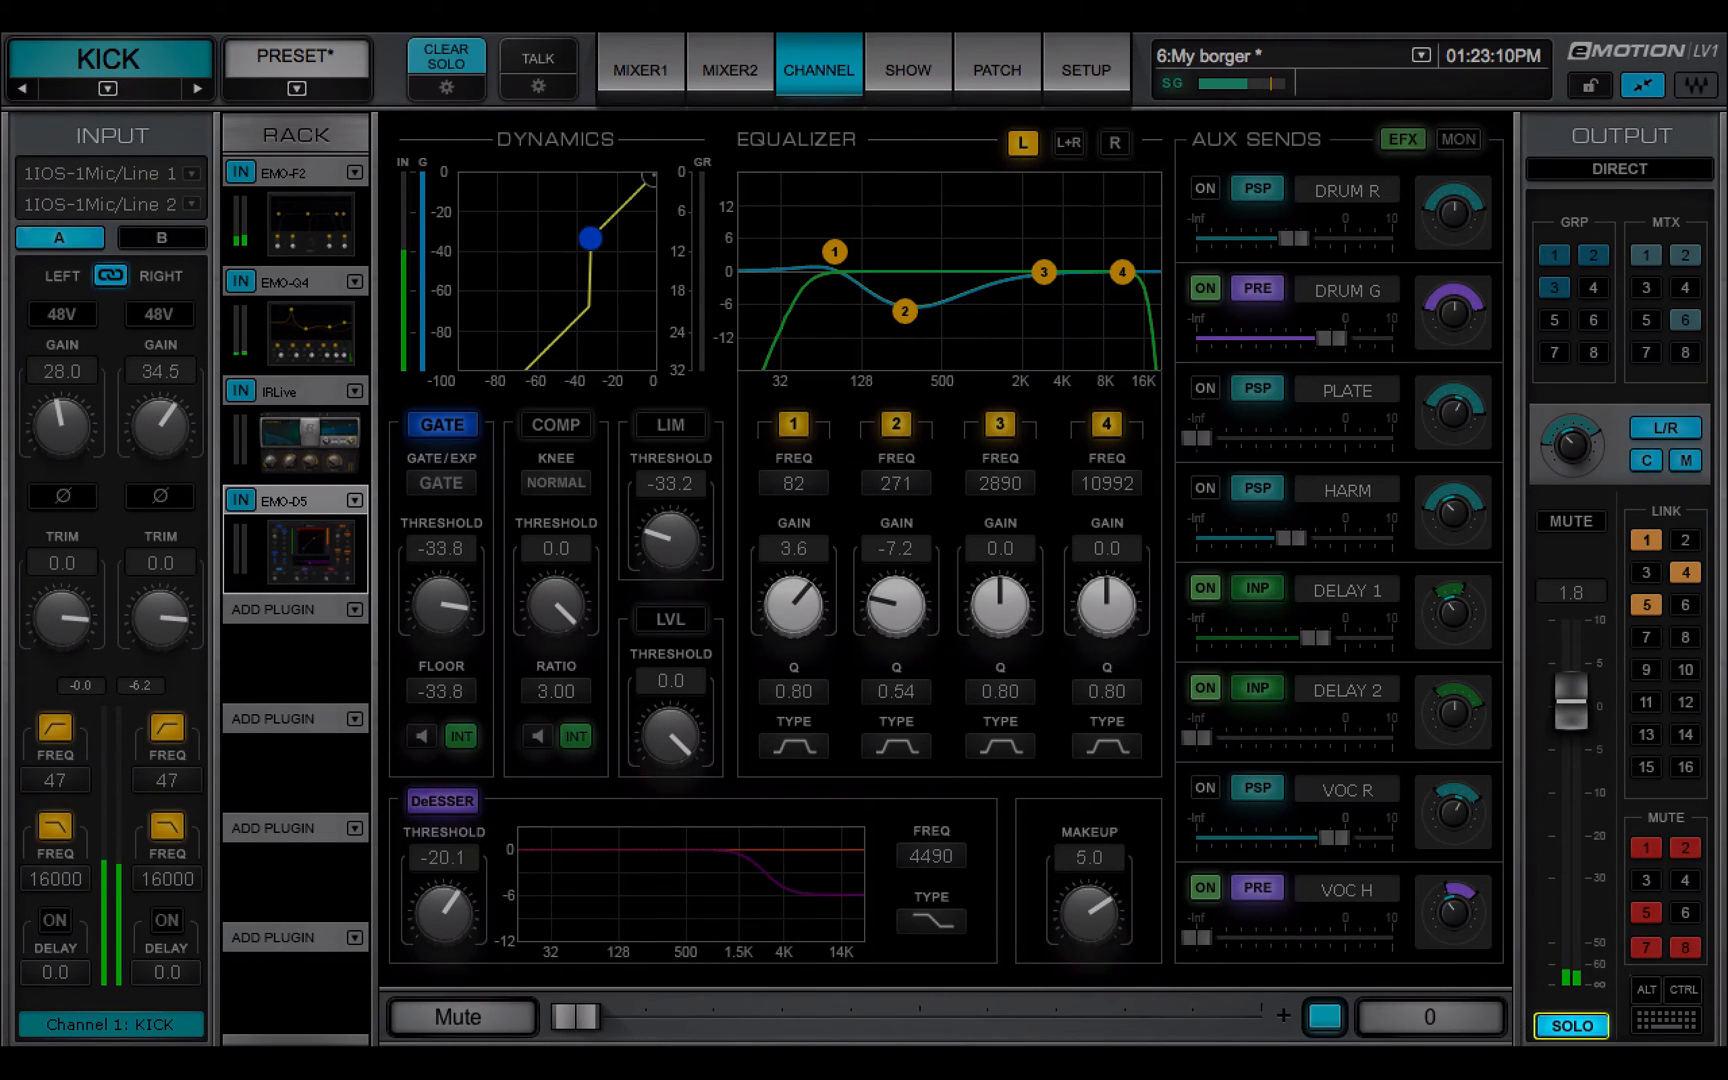
{"action": "left_click", "coordinate": [641, 69]}
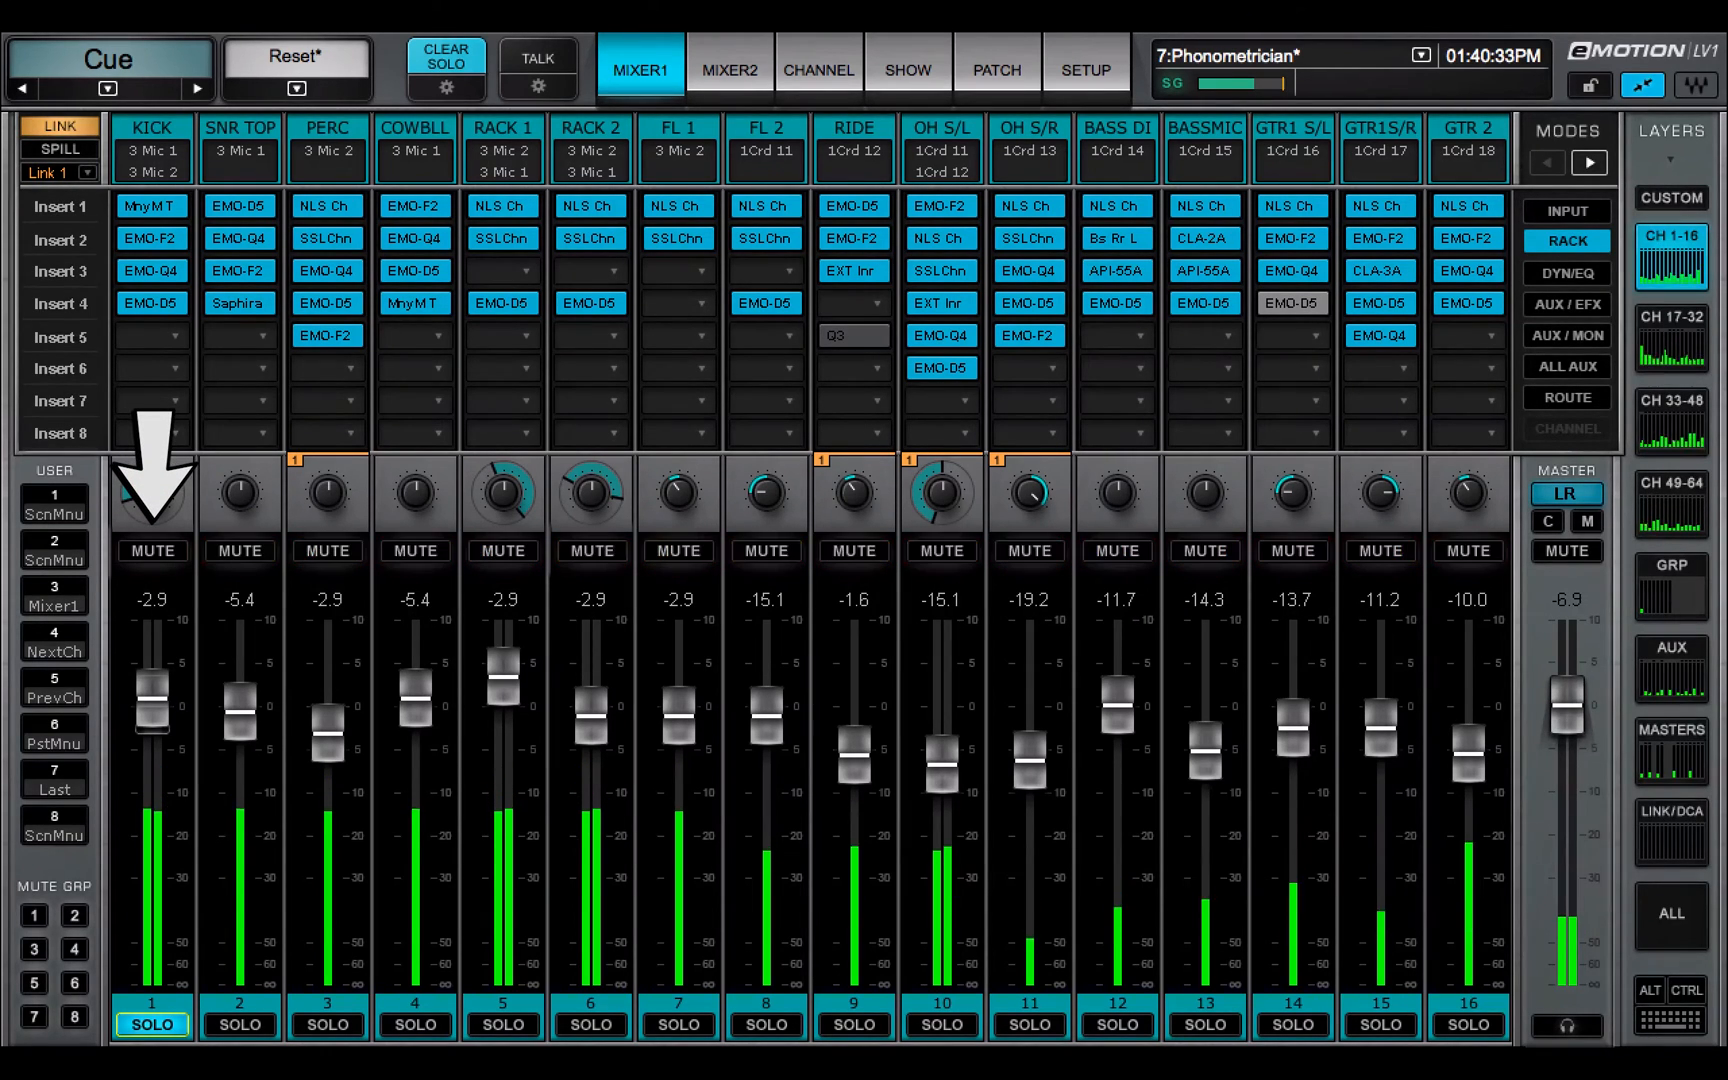
{"action": "left_click", "coordinate": [818, 68]}
{"action": "type", "text": "guit"}
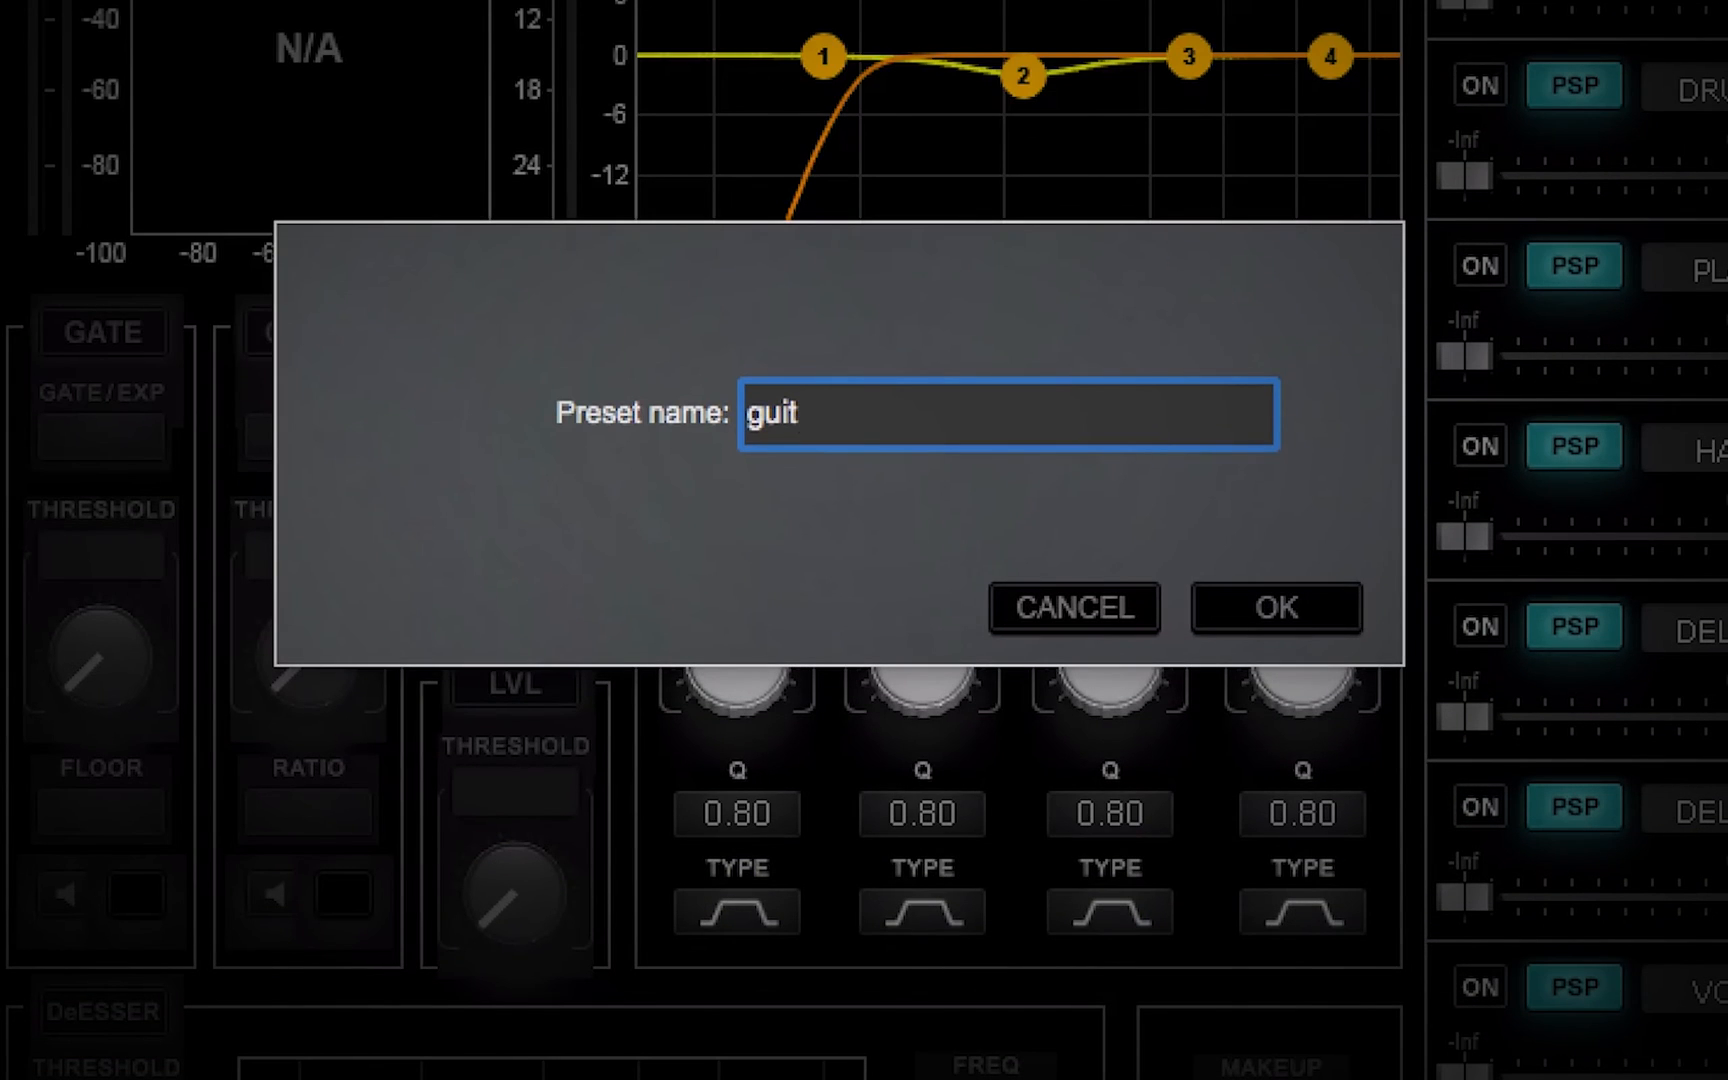
- Enter 'ar 3' as the preset name and toggle ALT on the on-screen keyboard
{"action": "type", "text": "ar 3"}
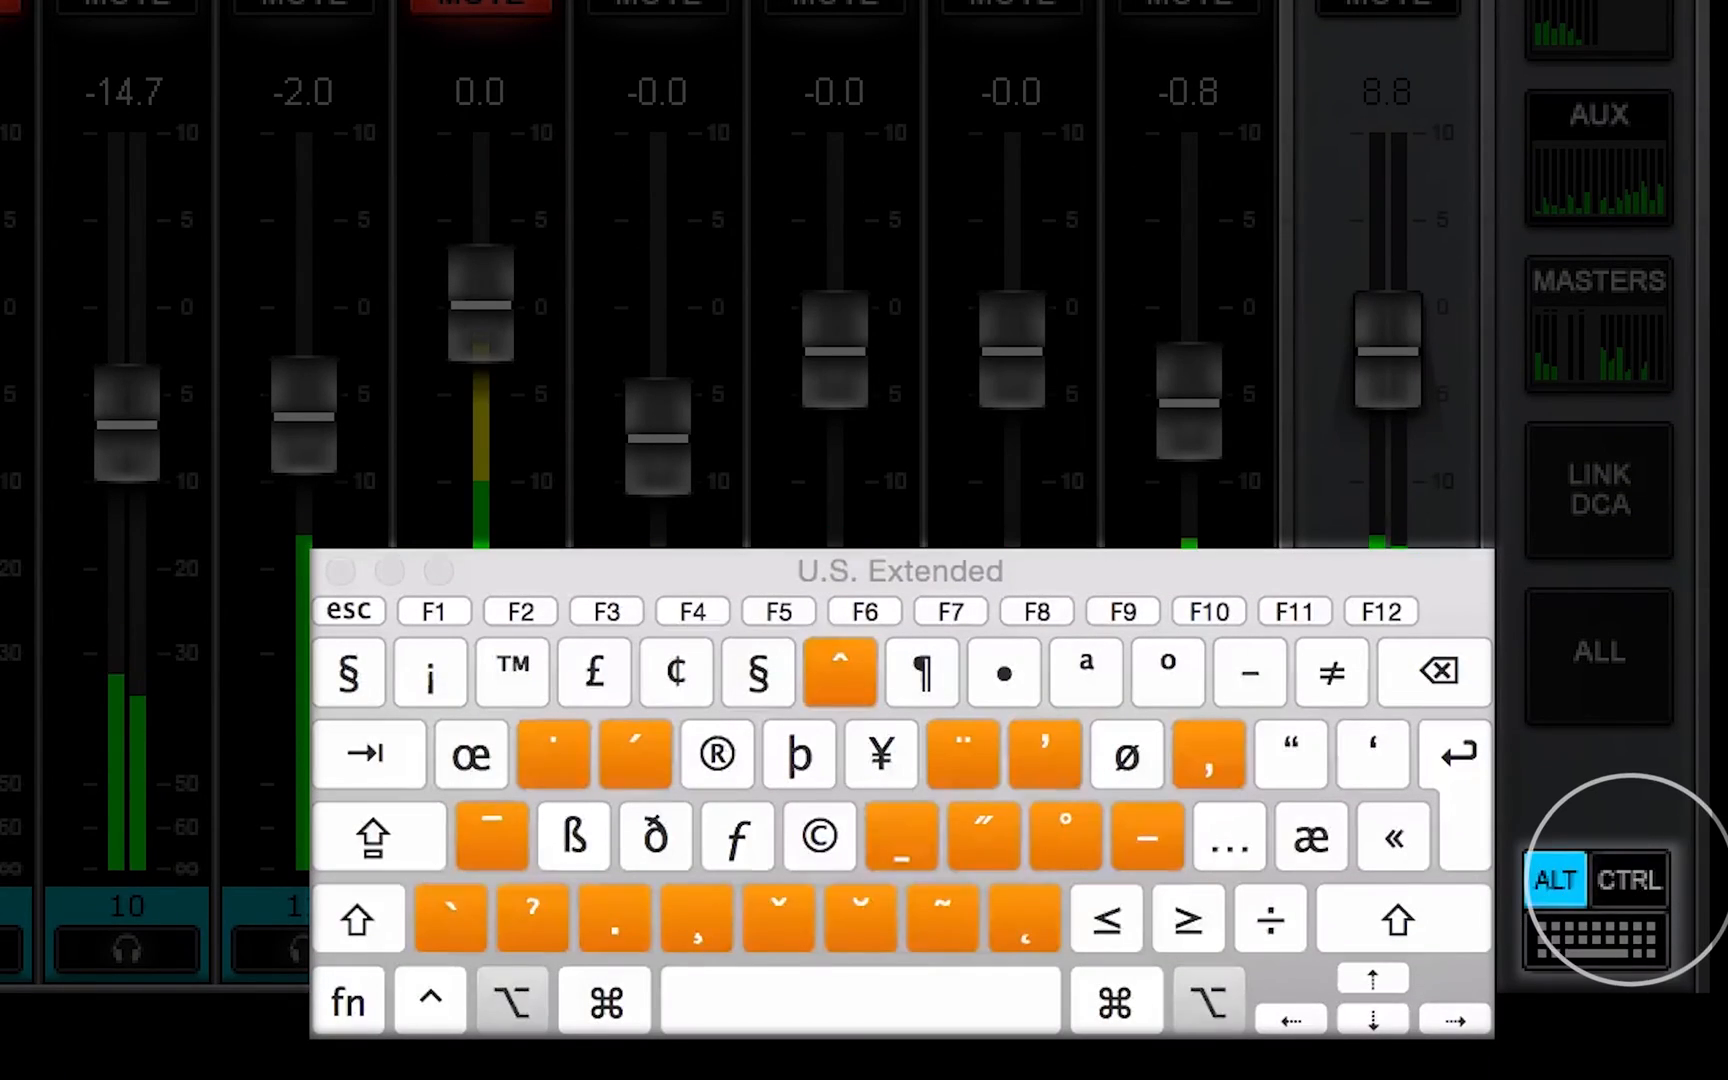
{"action": "left_click", "coordinate": [1629, 879]}
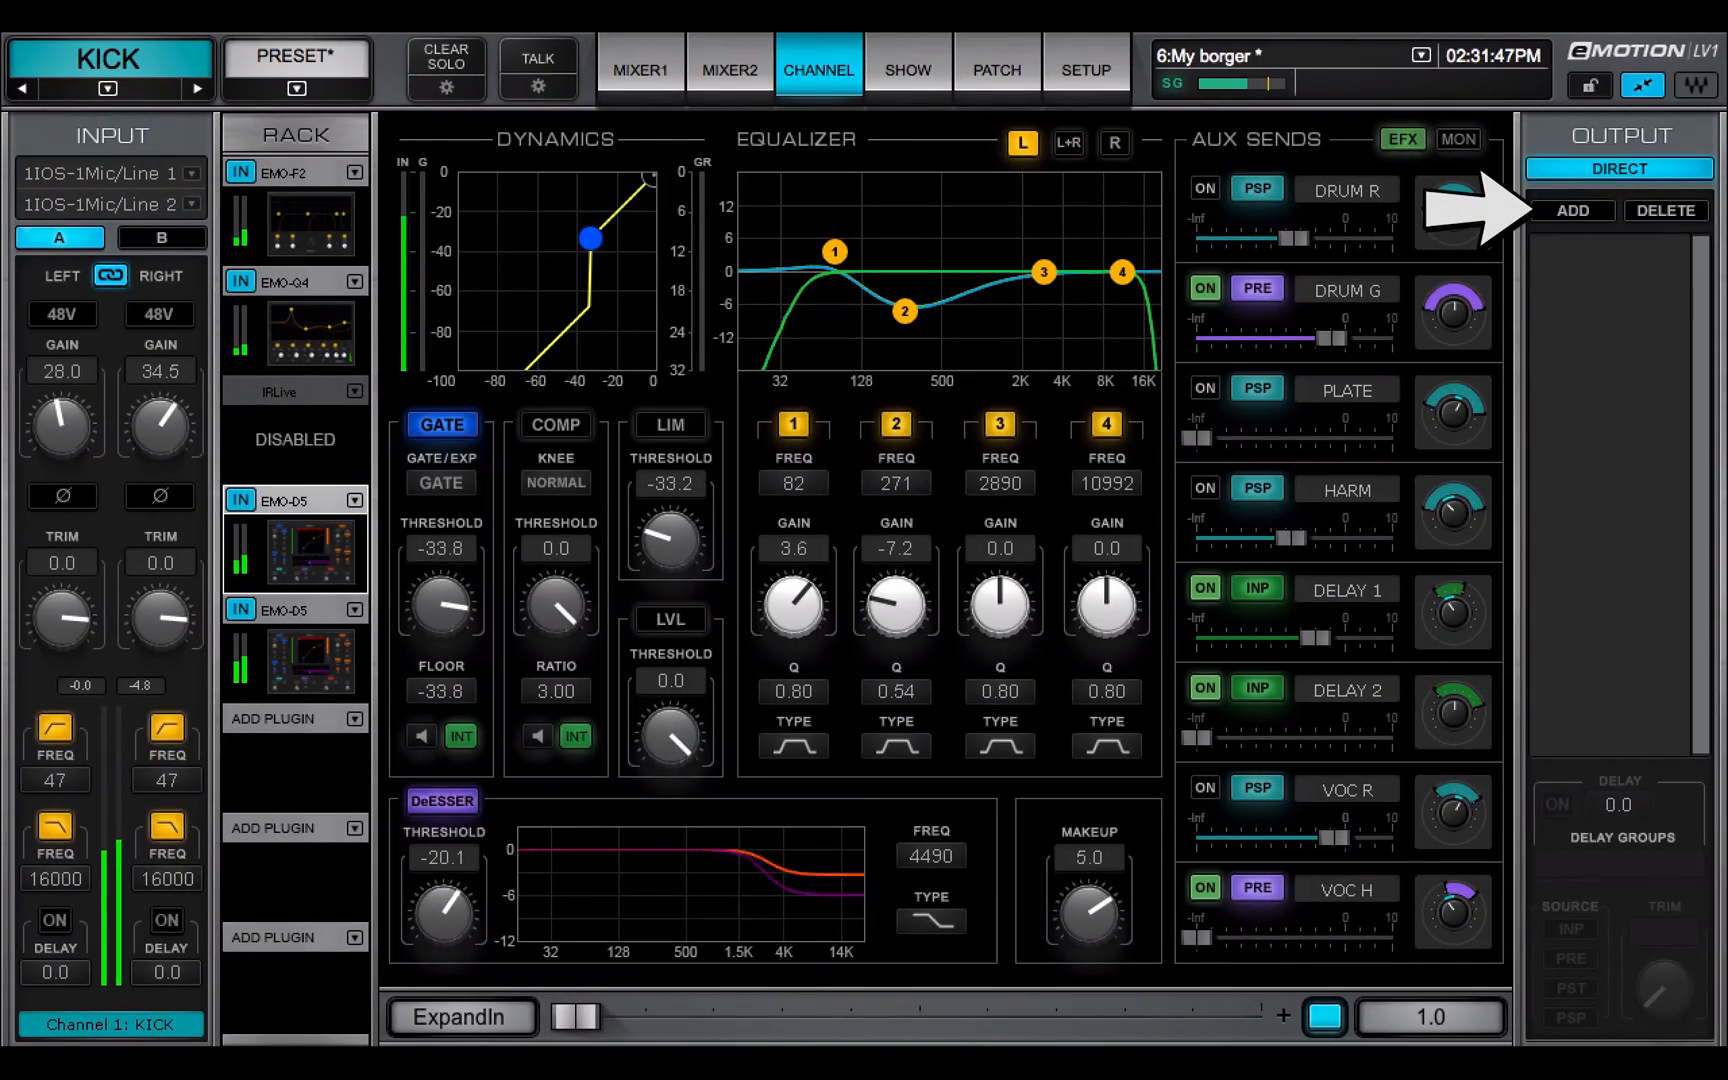
- Add left and right direct outputs routed to IOS-1 lines and Core Audio
{"action": "left_click", "coordinate": [1573, 209]}
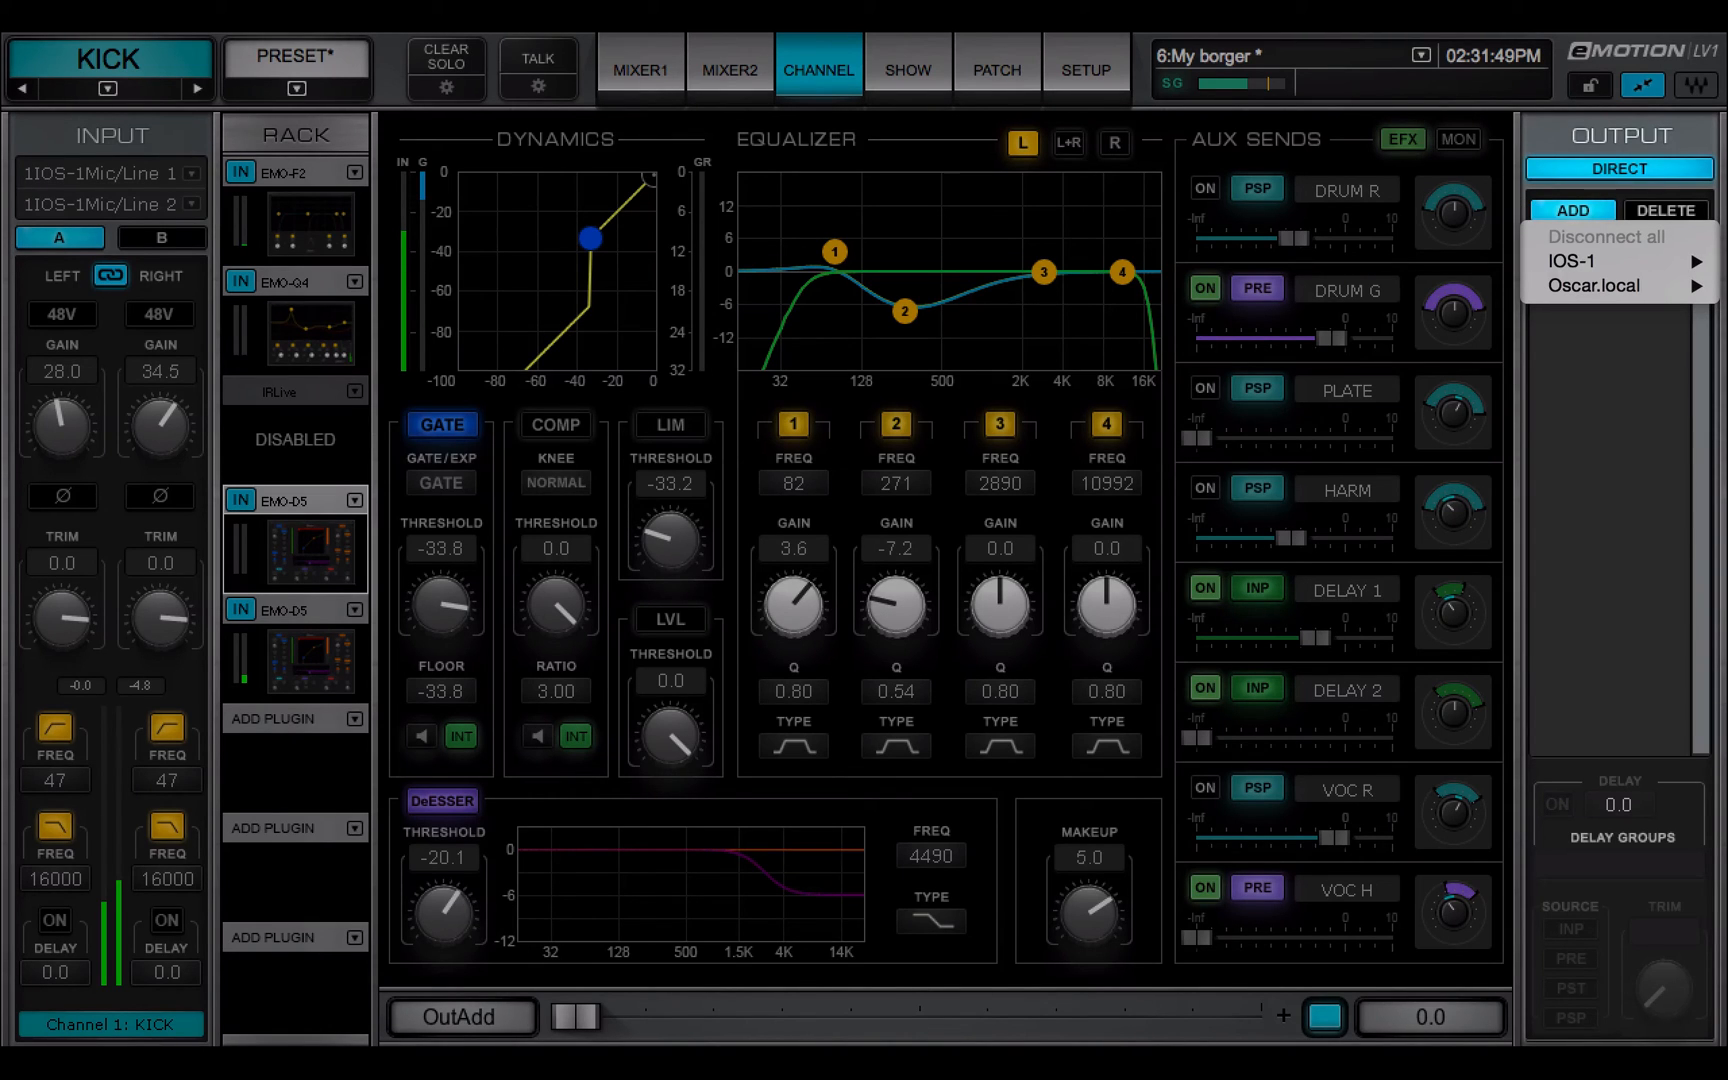
{"action": "left_click", "coordinate": [1612, 261]}
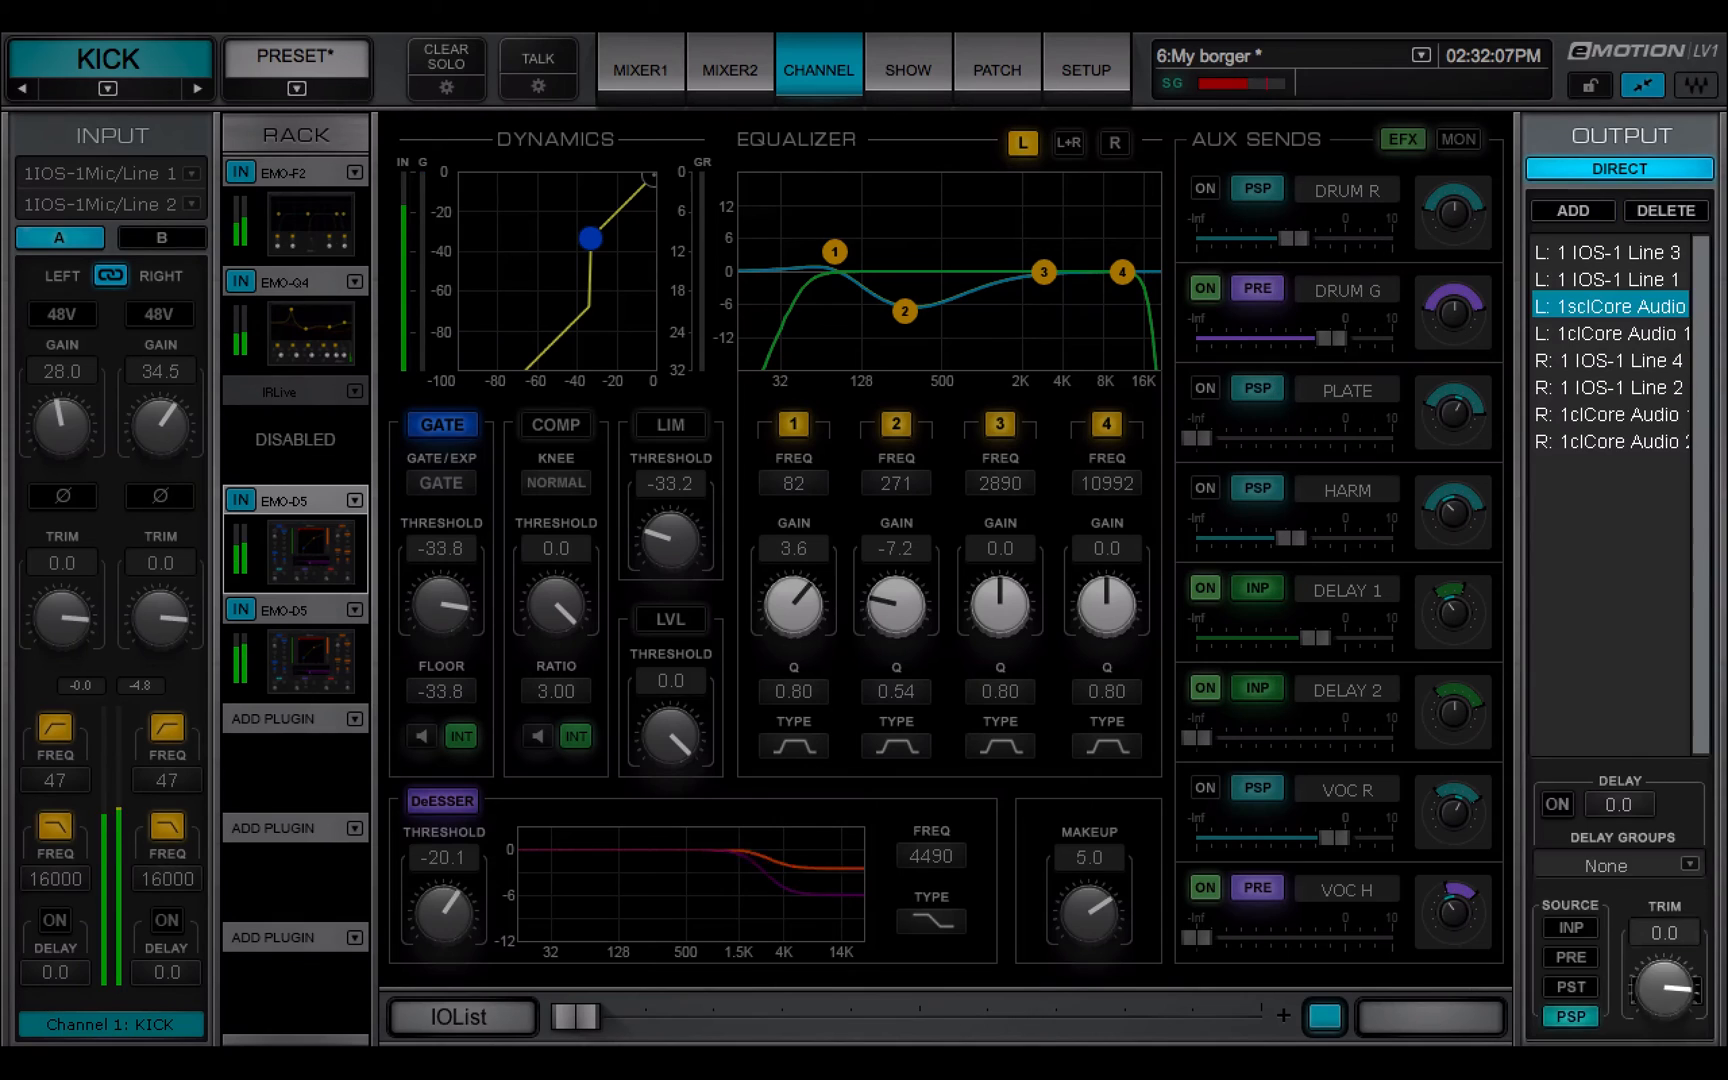
- Delete two direct outputs and set Delay Groups 2, 3.5 delay and -1.0 trim
{"action": "left_click", "coordinate": [1610, 333]}
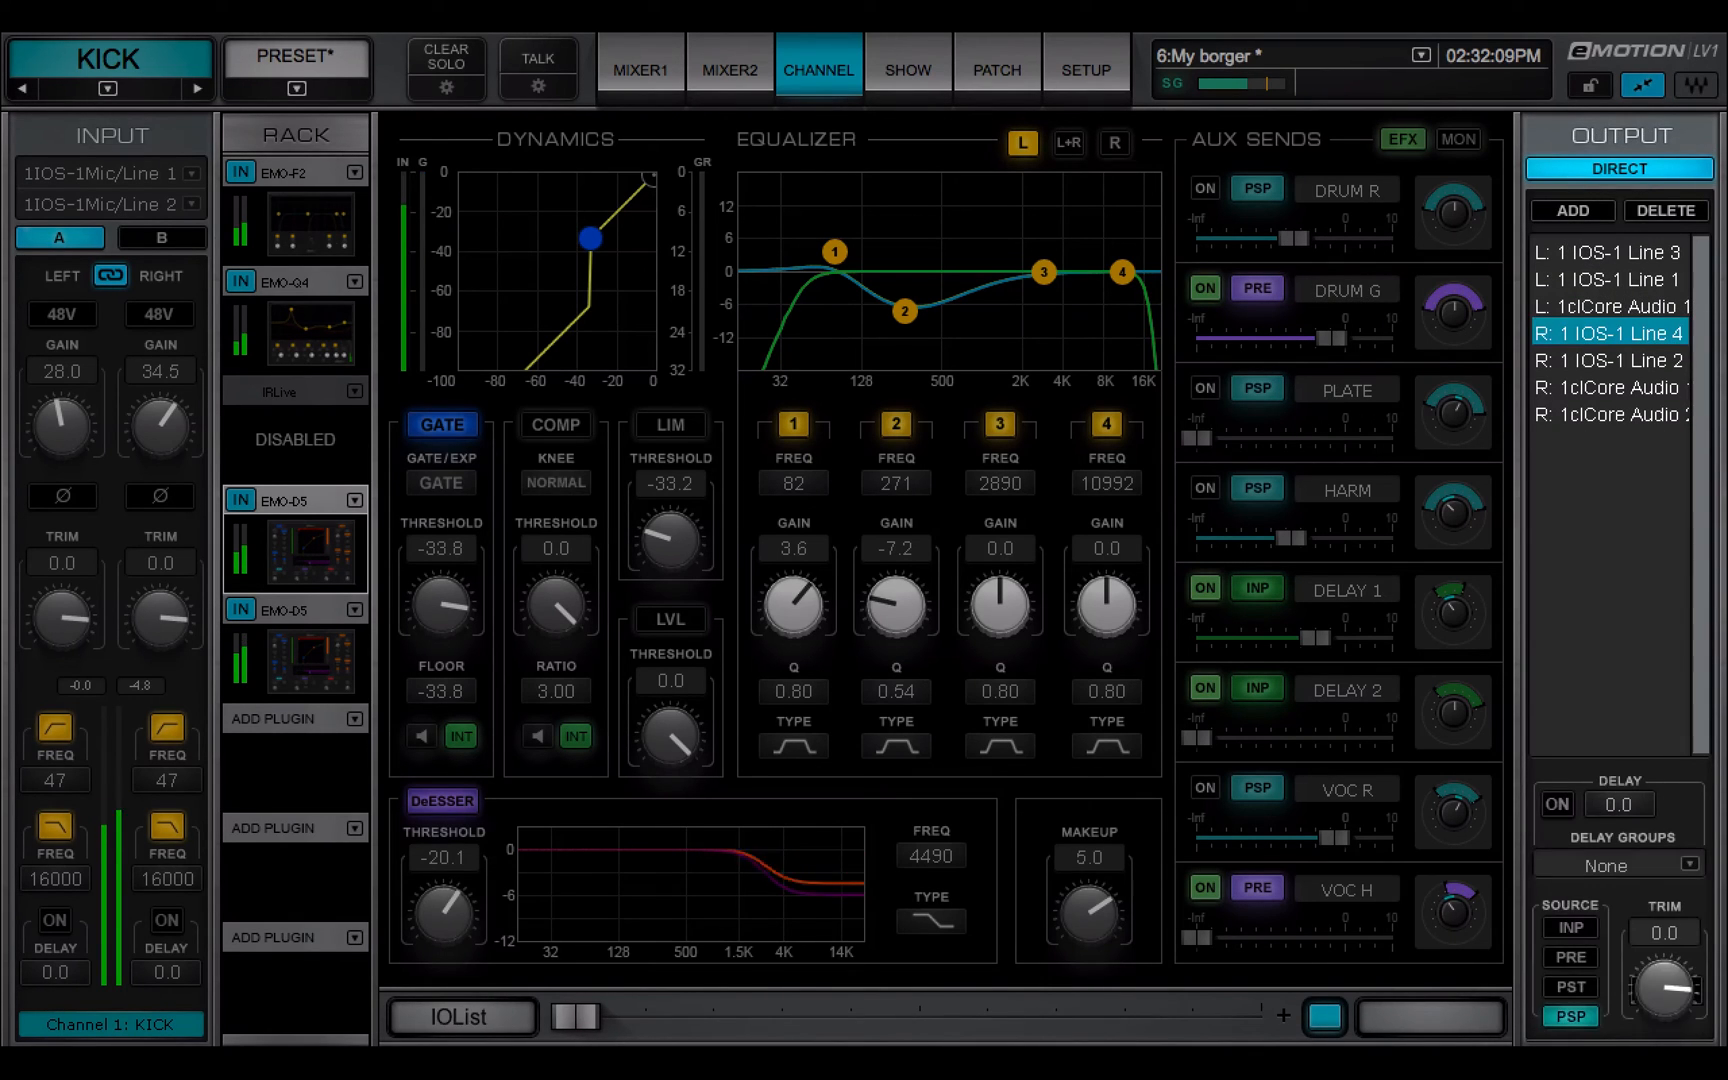
{"action": "left_click", "coordinate": [1609, 359]}
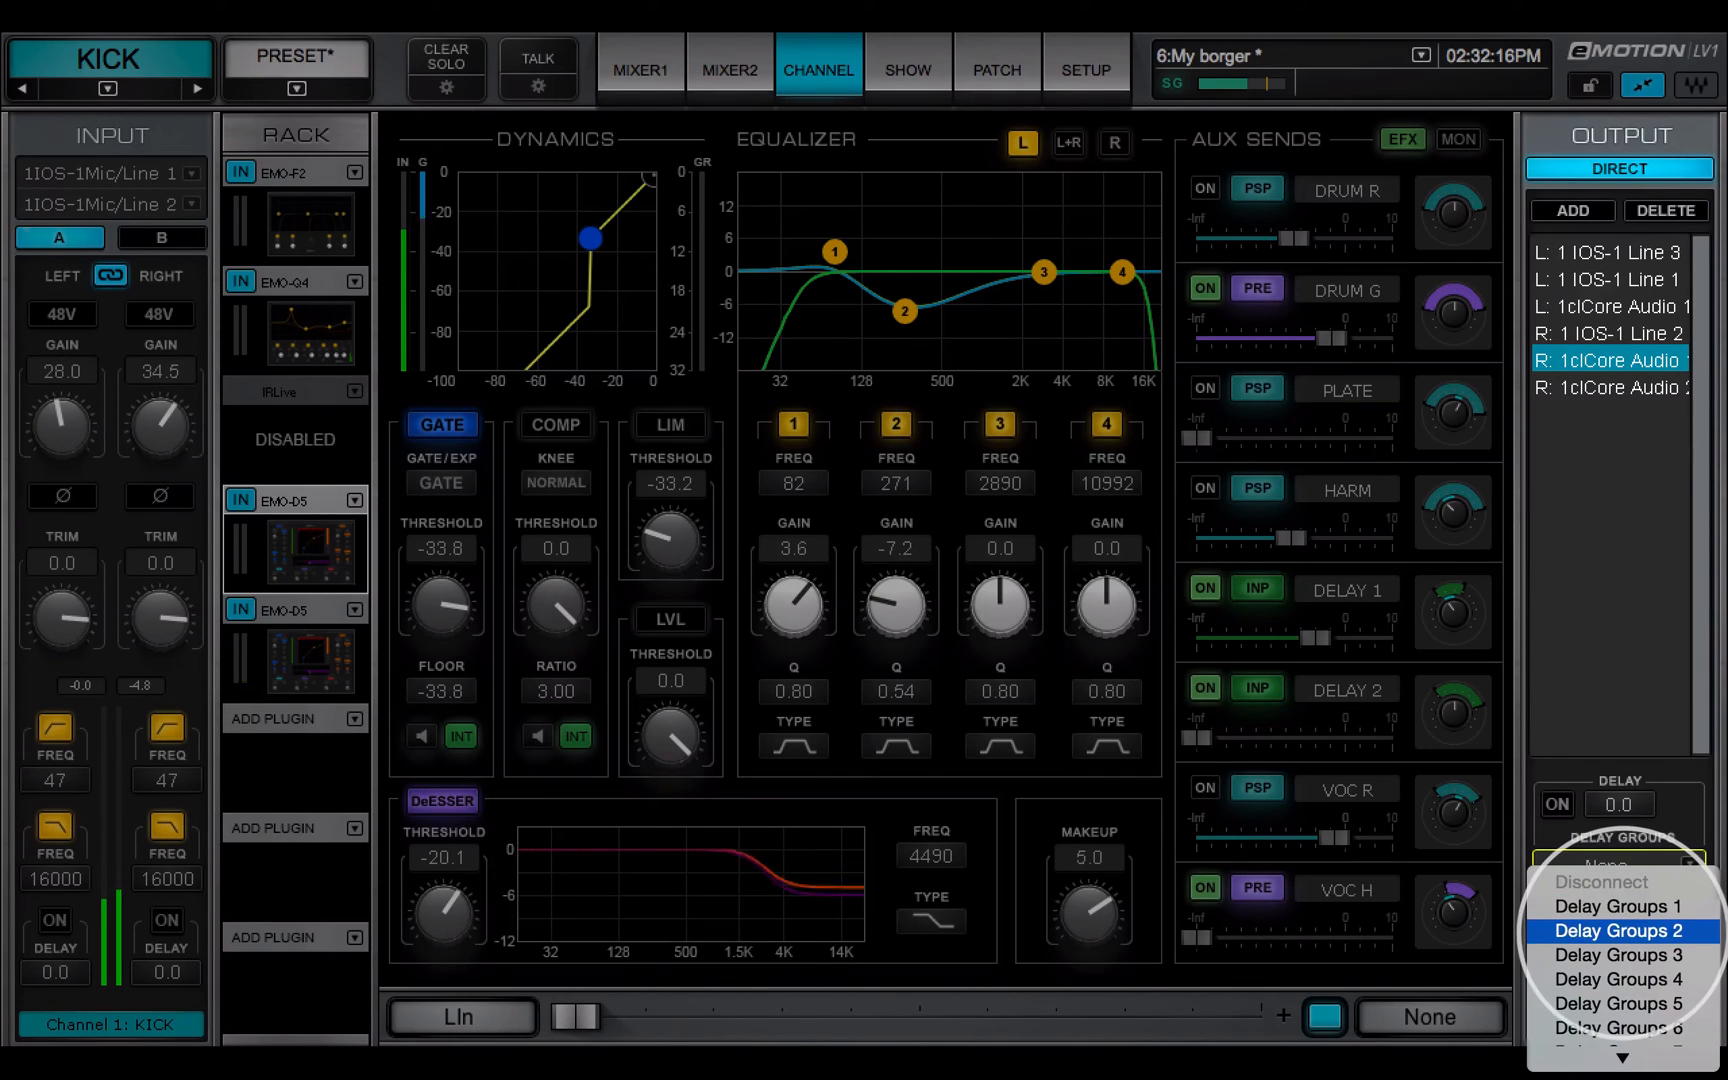
{"action": "left_click", "coordinate": [1618, 930]}
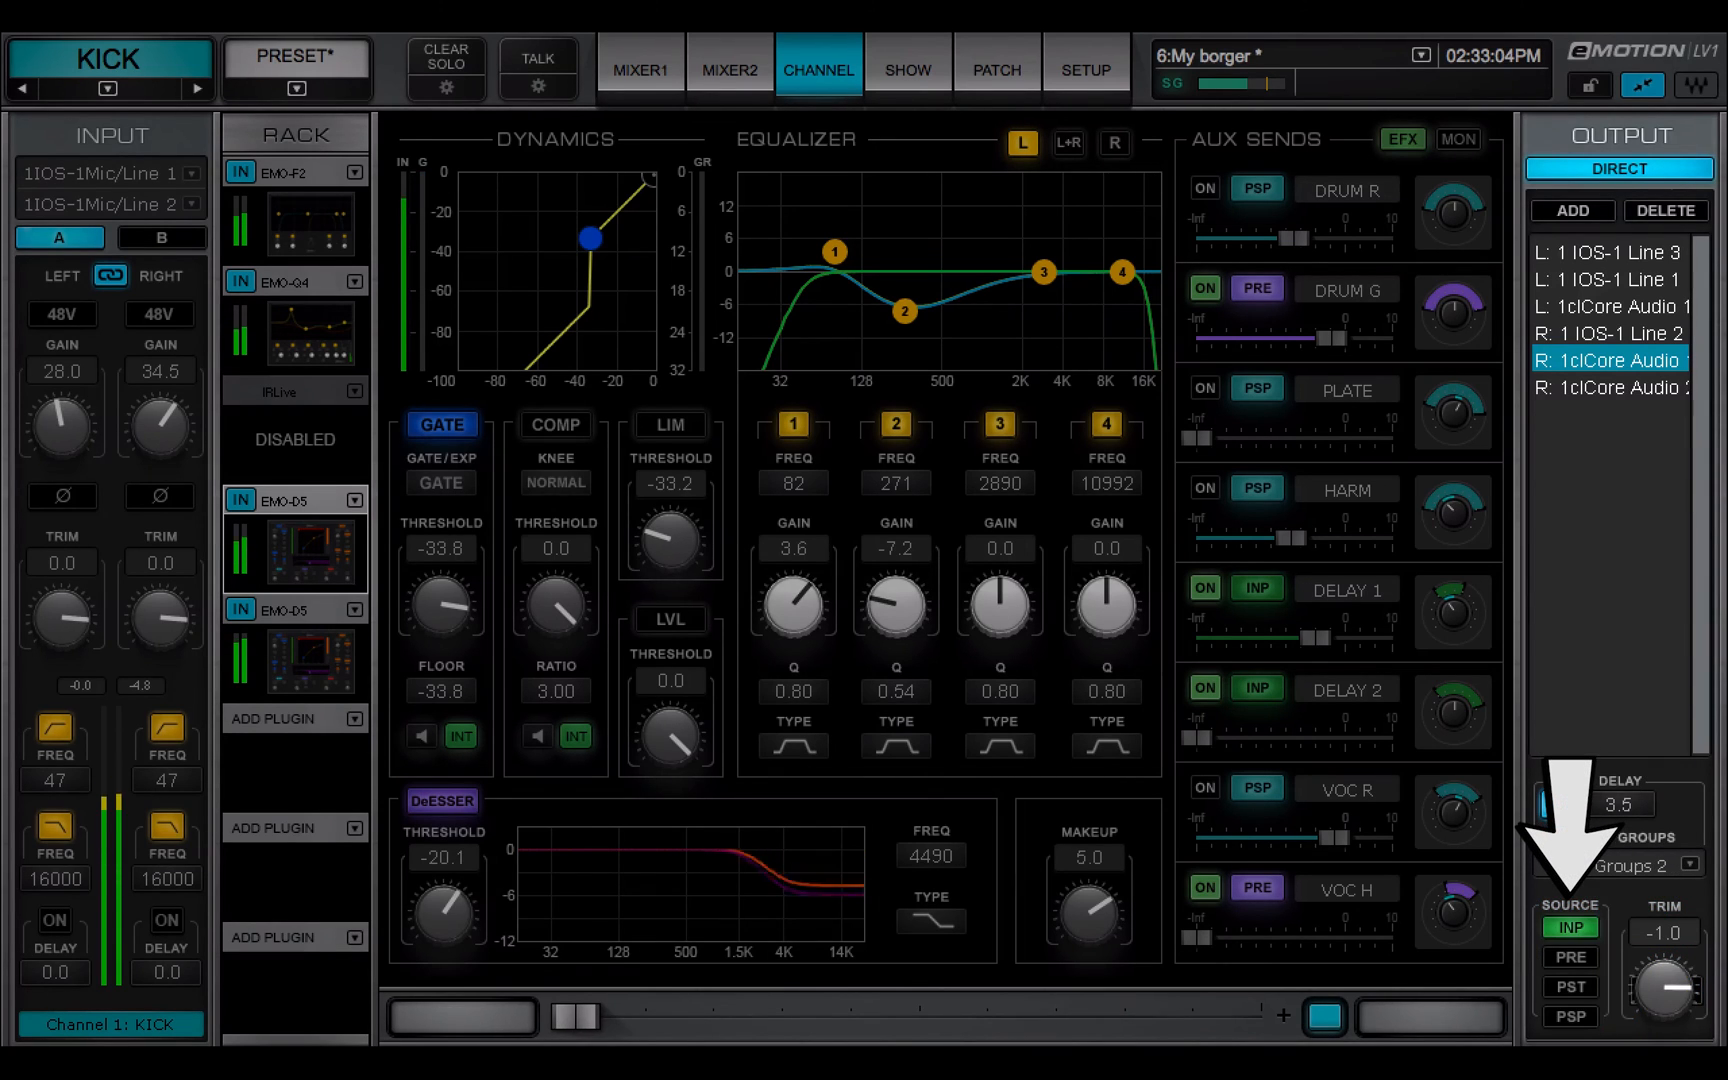
- Source the direct output from the input, then light group buttons 1, 2 and 8
{"action": "left_click", "coordinate": [1569, 957]}
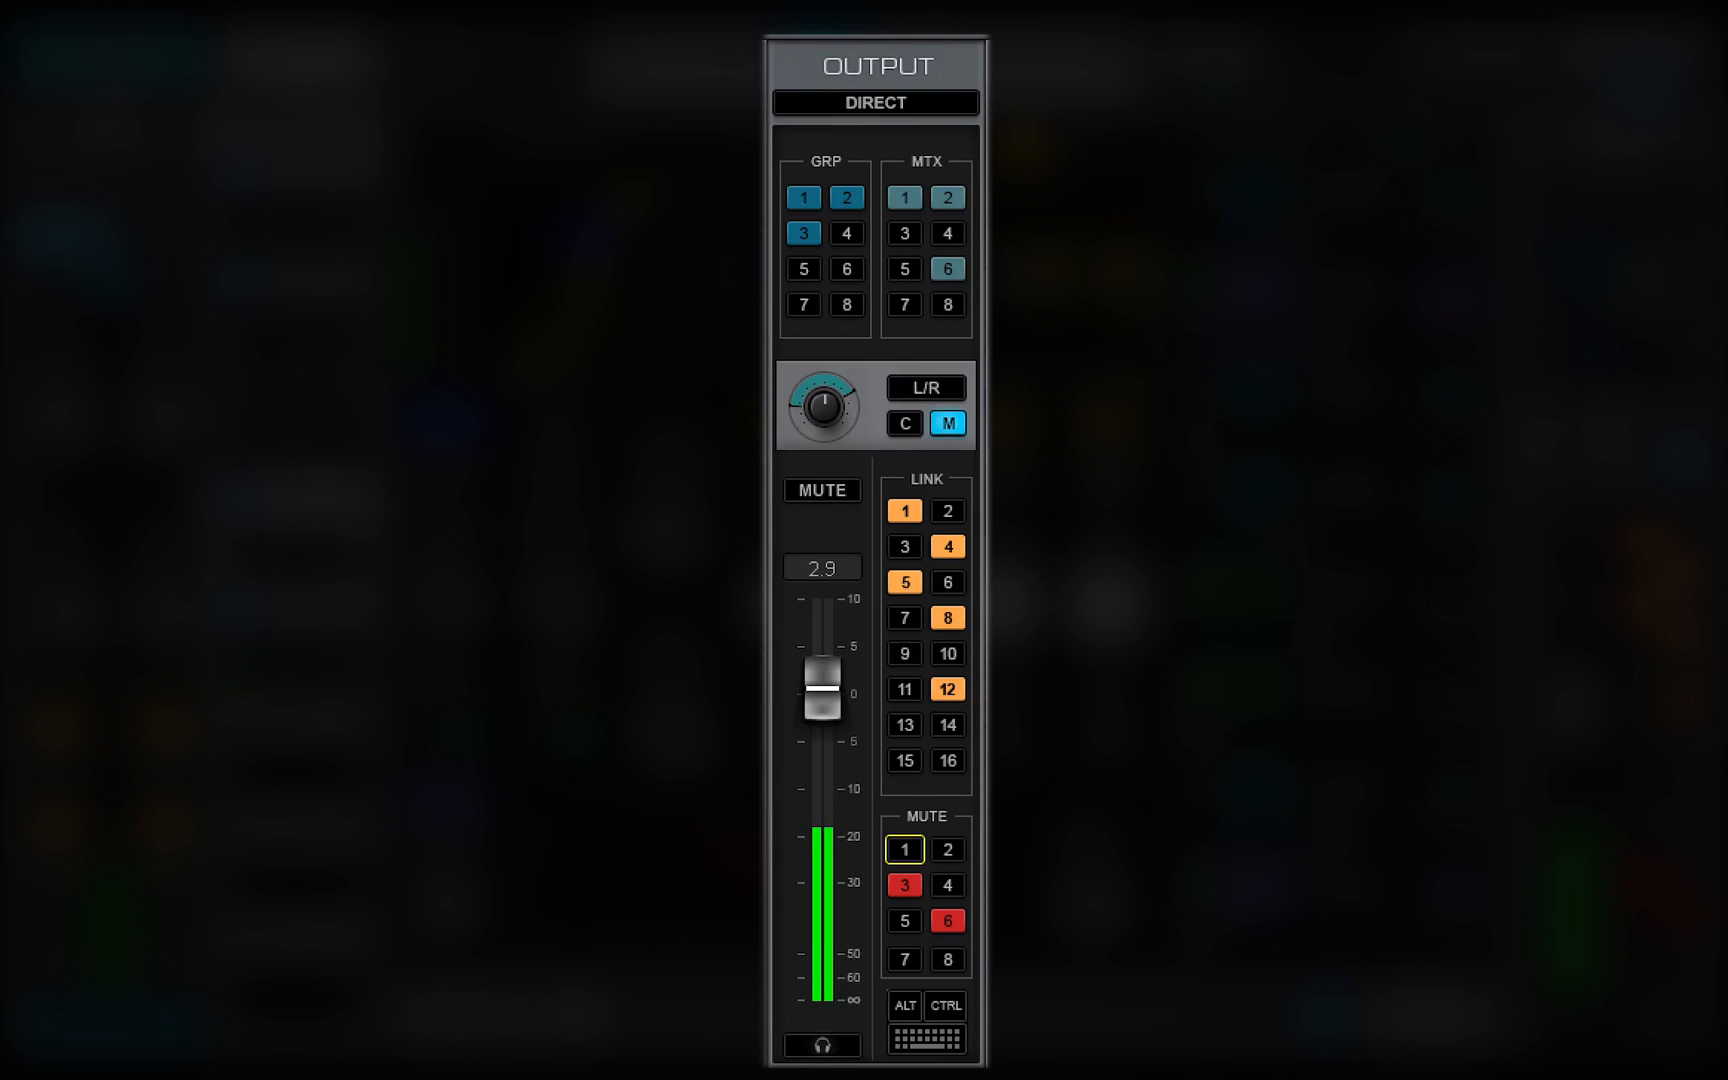
{"action": "left_click", "coordinate": [845, 233]}
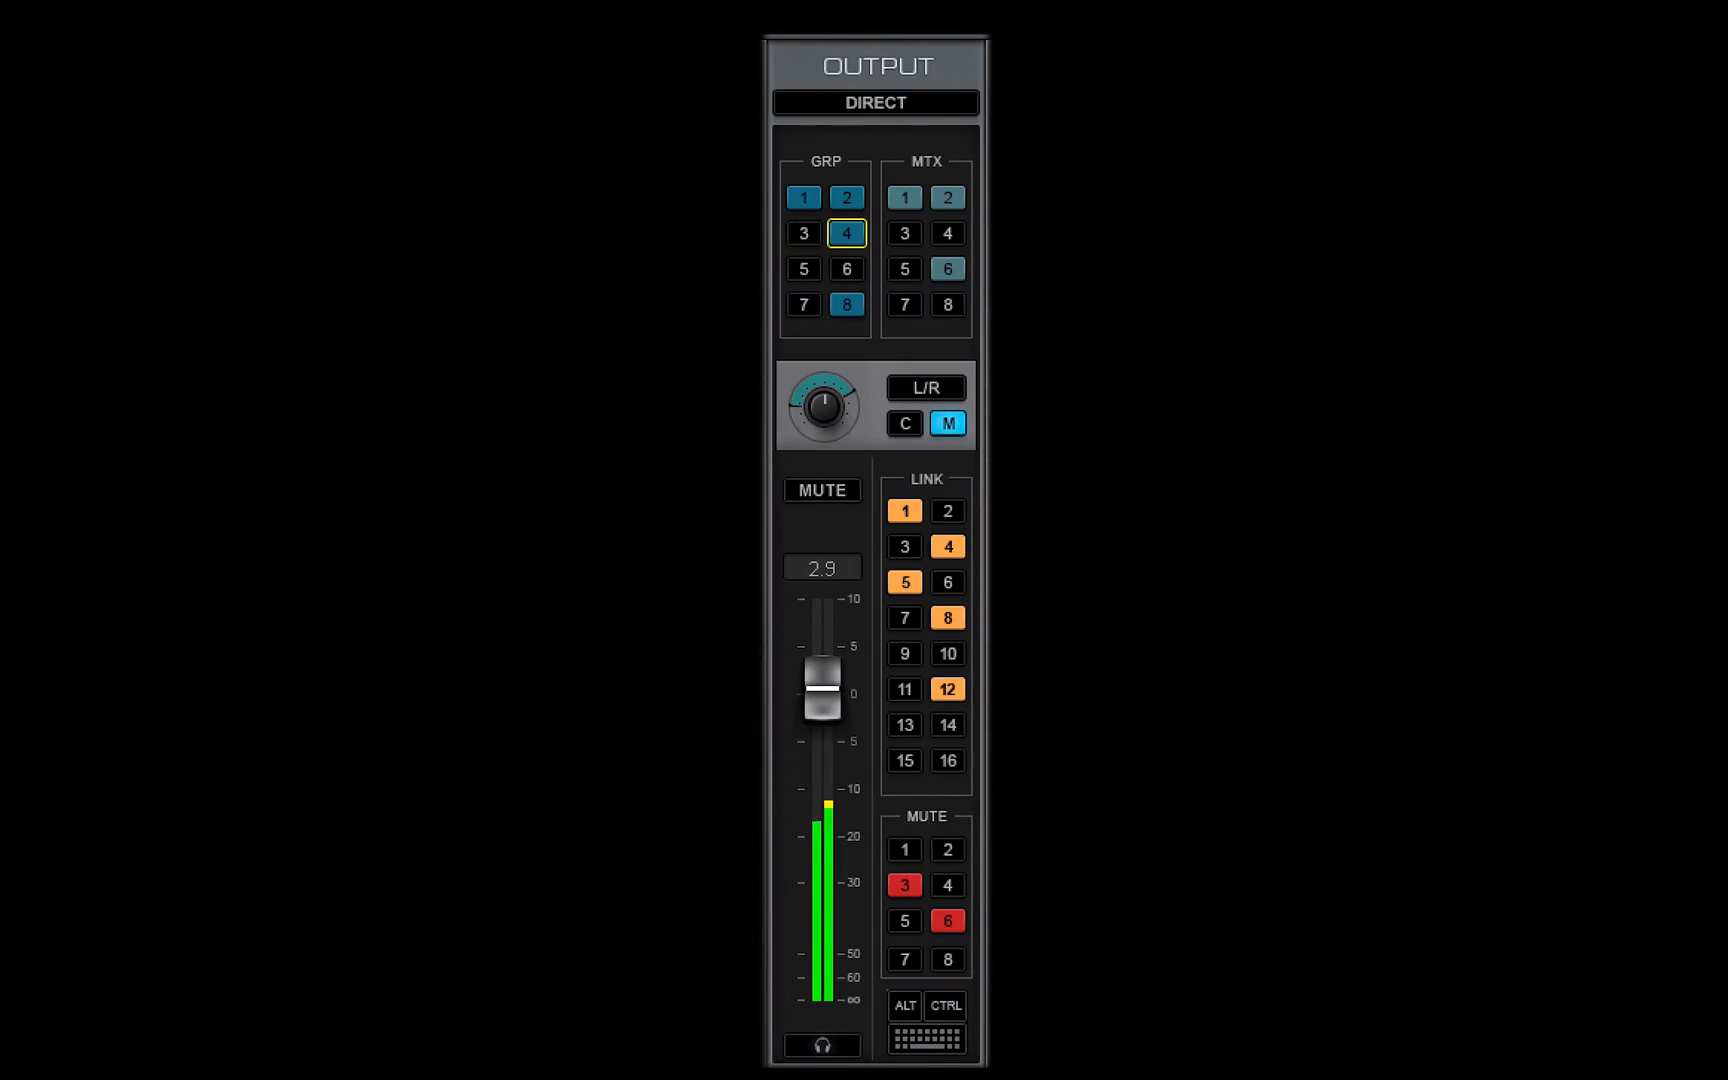